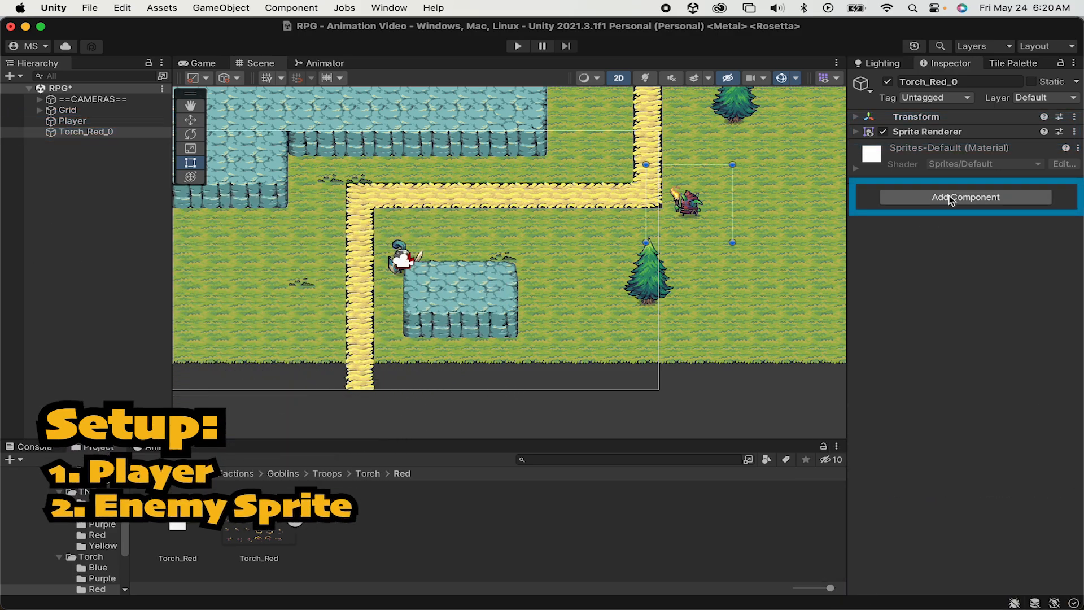
# Add a Rigidbody 2D to Torch_Red_0 with gravity scale 0 and Freeze Rotation Z ticked
pyautogui.click(964, 197)
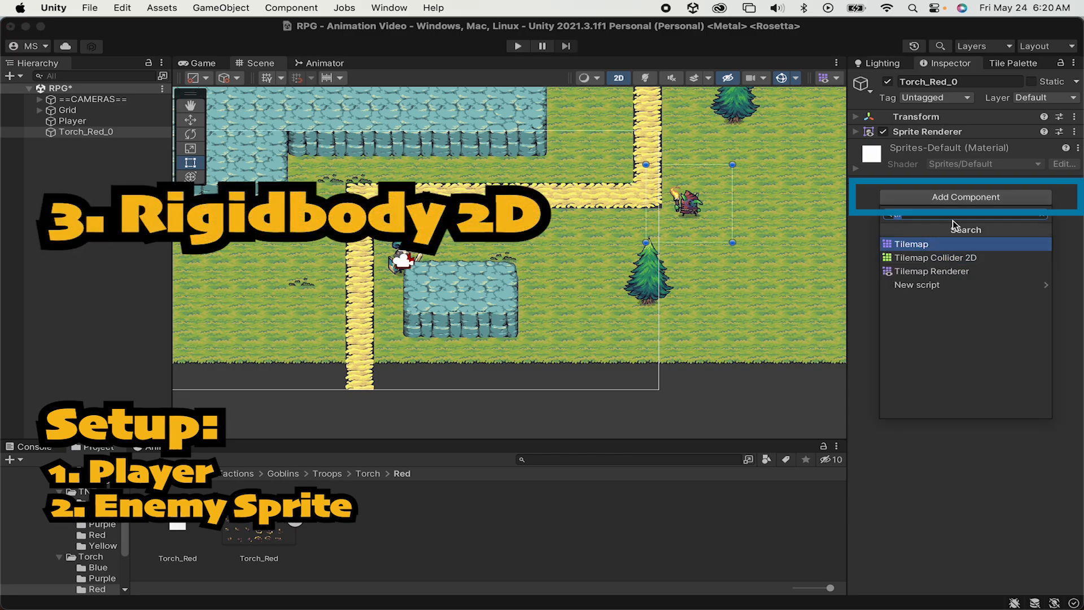
pyautogui.write('rigi')
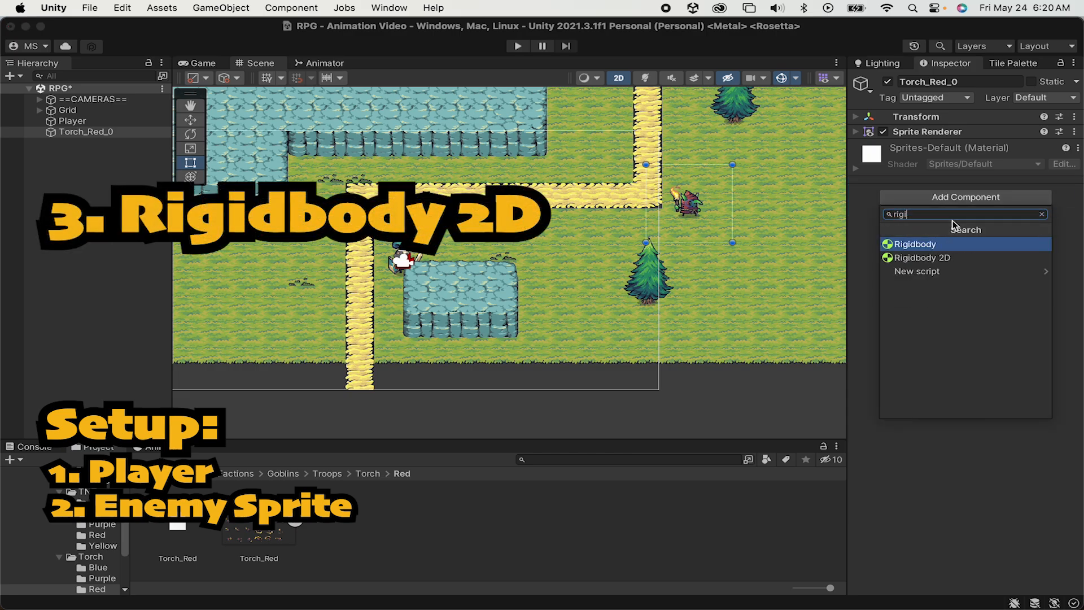
pyautogui.click(922, 258)
pyautogui.write('0')
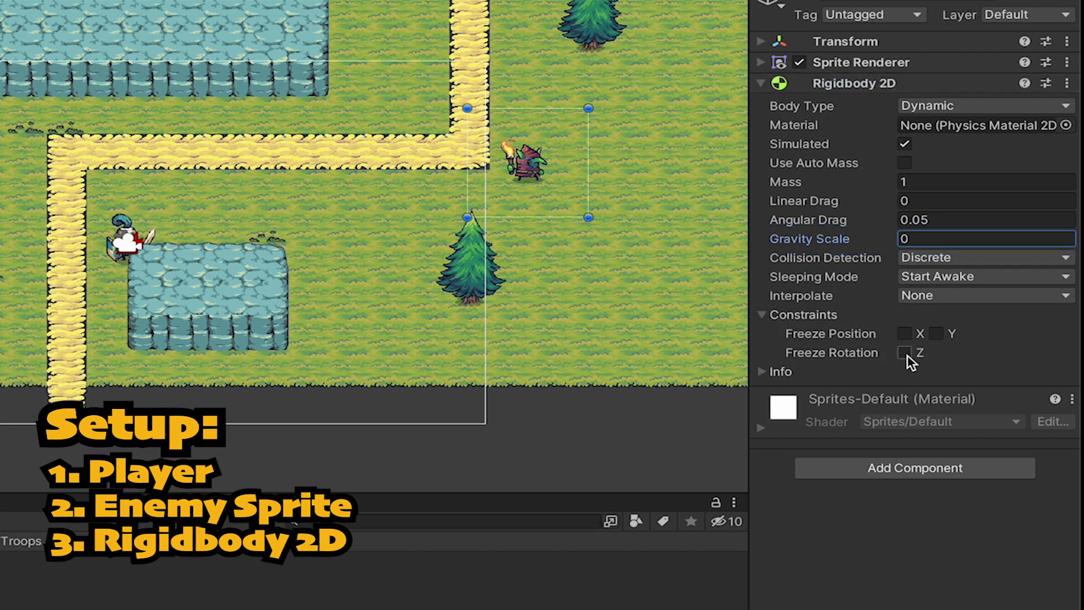
pyautogui.click(903, 352)
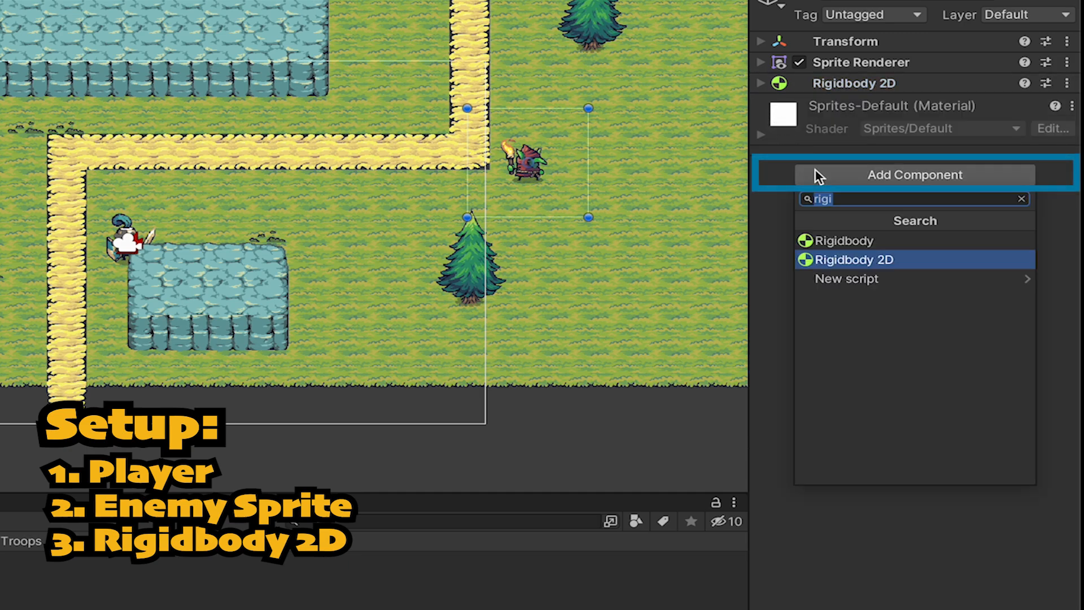
# Add a Capsule Collider 2D to the goblin via the 'cap' component search
pyautogui.write('cap')
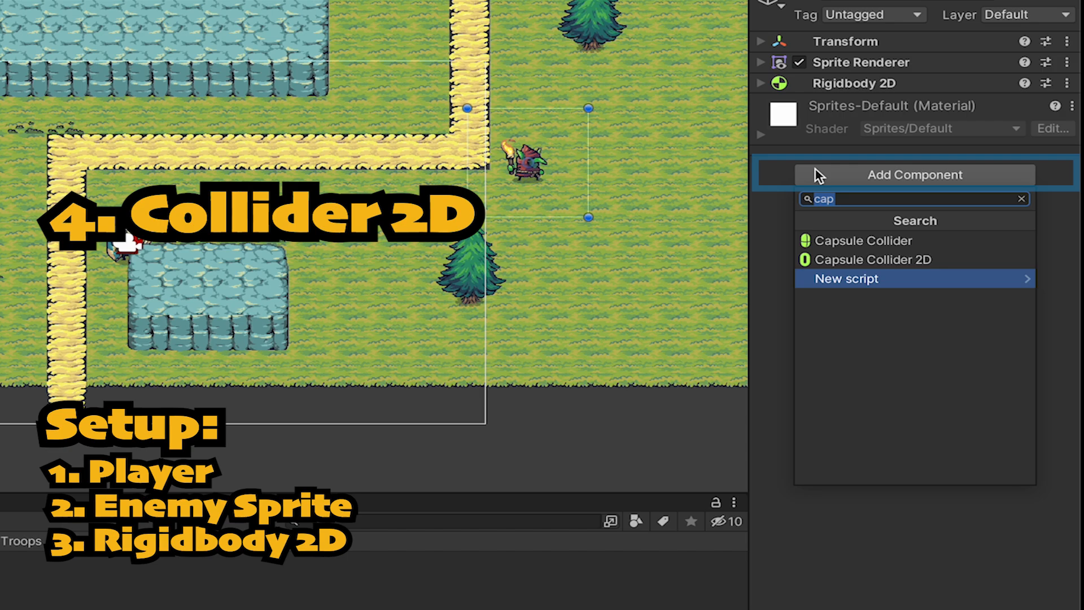
pyautogui.click(874, 260)
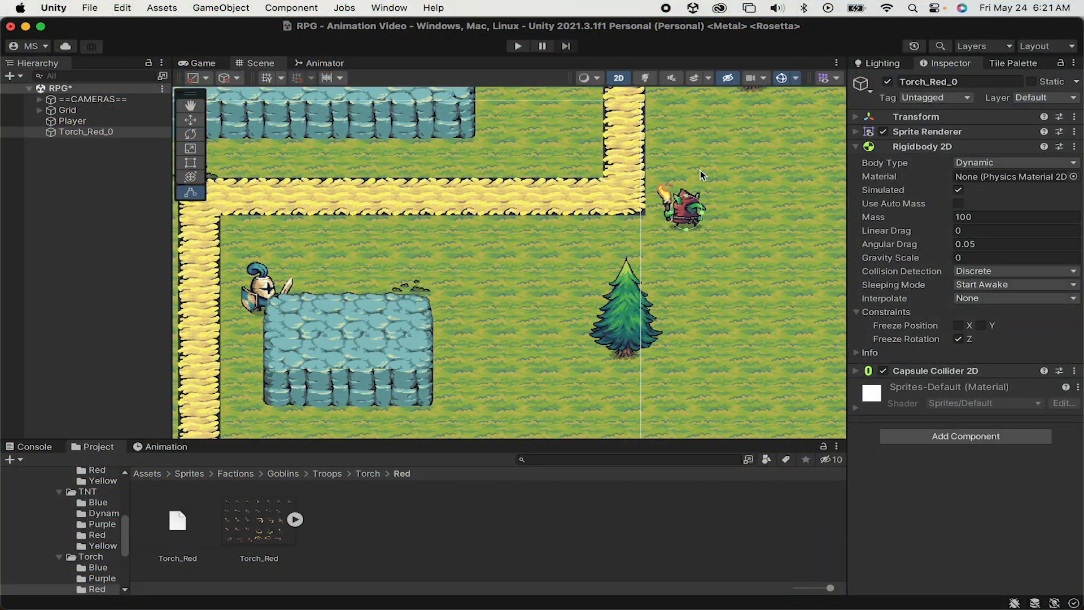
pyautogui.moveTo(685, 257)
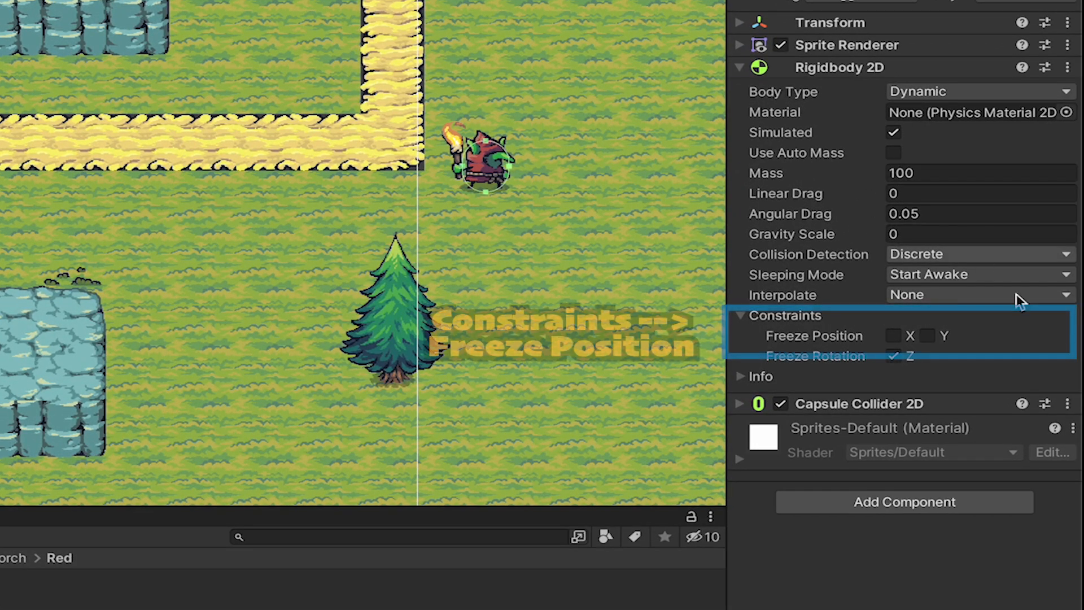
# Freeze the goblin's Rigidbody 2D position on both X and Y
pyautogui.click(893, 335)
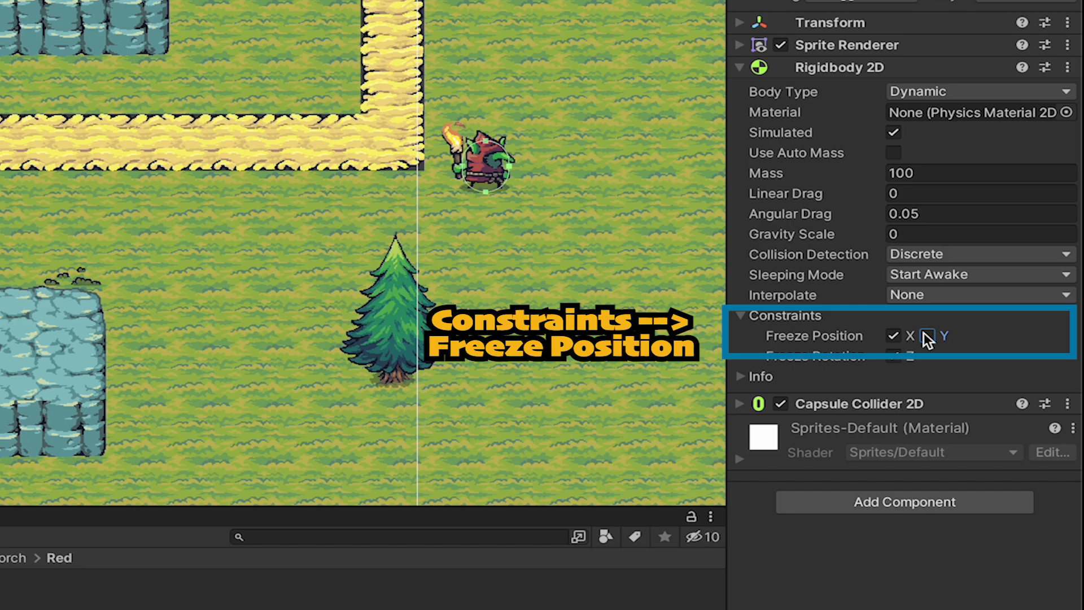
pyautogui.click(927, 335)
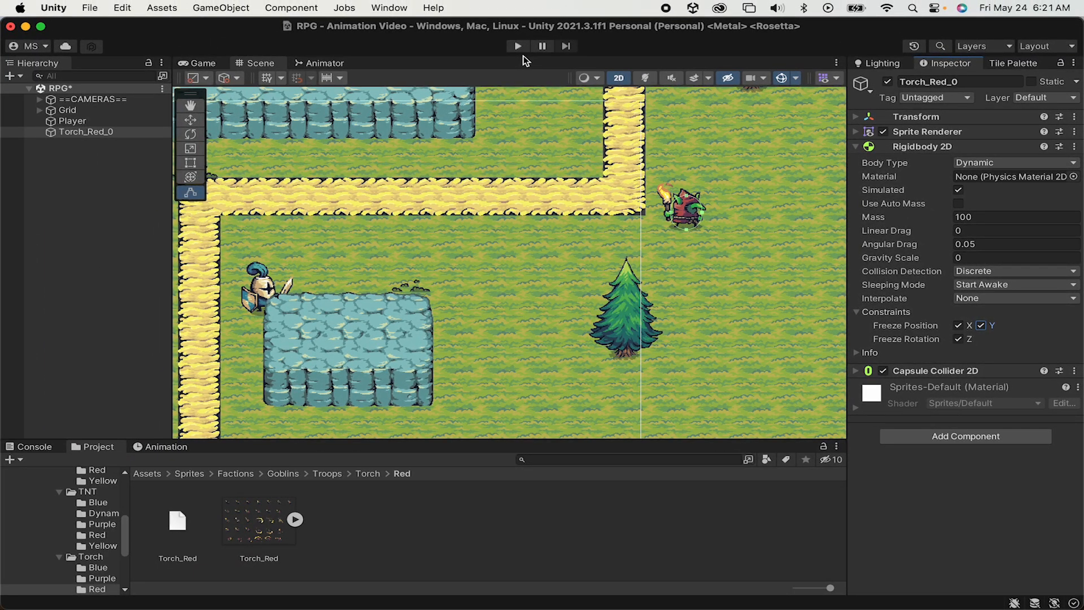
# Create a C# script named PlayerHealth inside Assets > Scripts
pyautogui.click(41, 493)
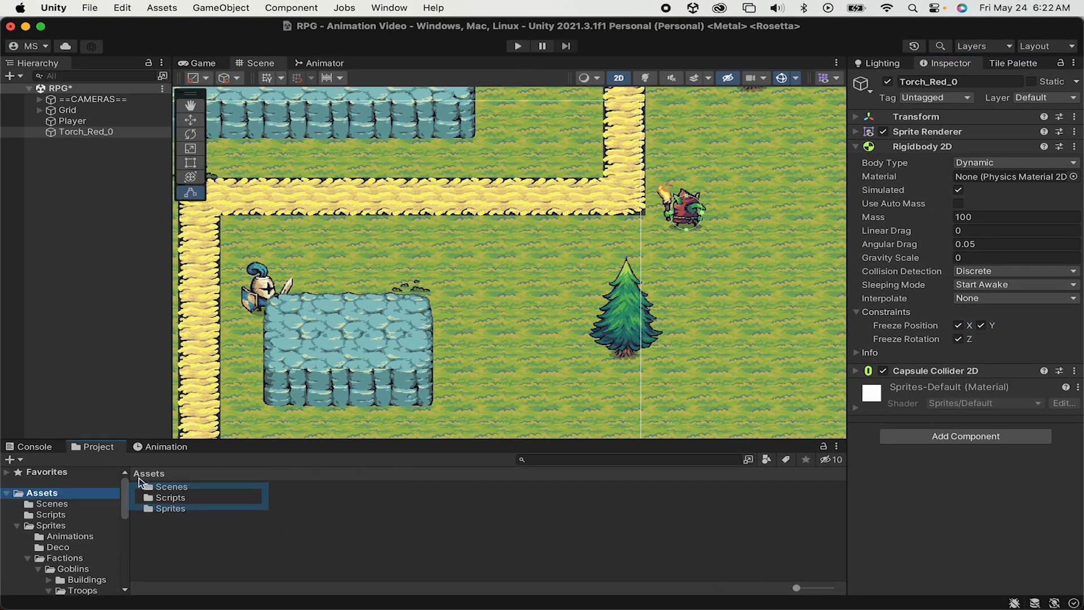
pyautogui.doubleClick(170, 497)
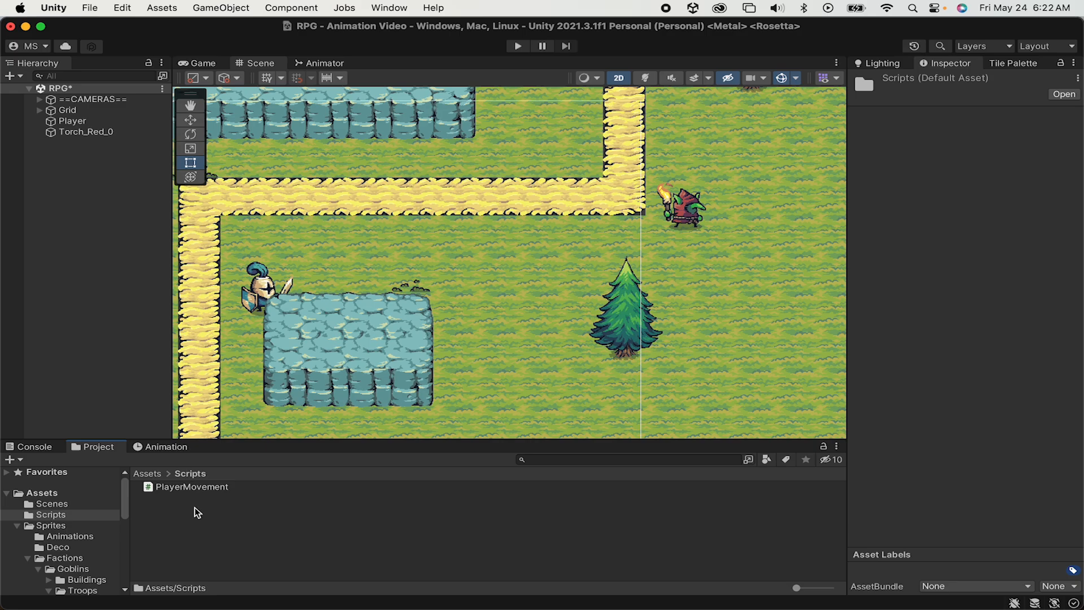
pyautogui.rightClick(197, 513)
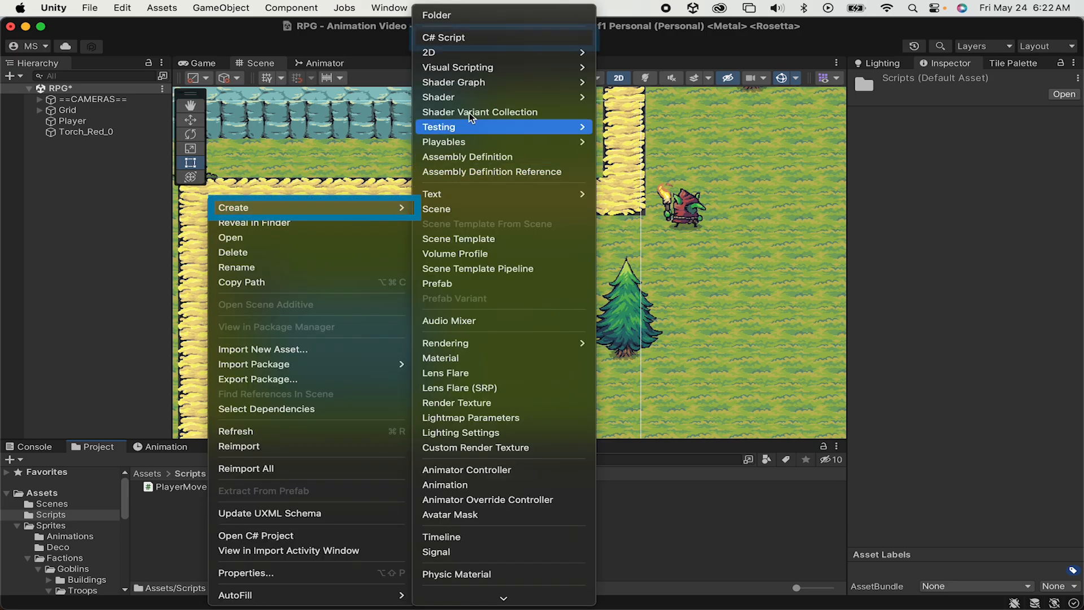
pyautogui.click(443, 37)
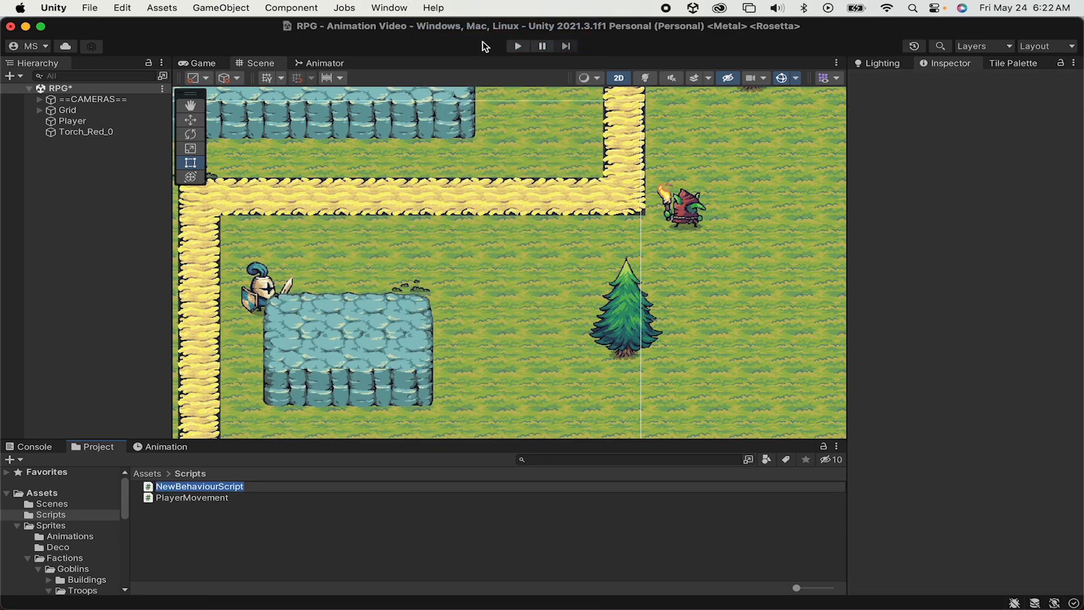
pyautogui.write('PlayerHealth')
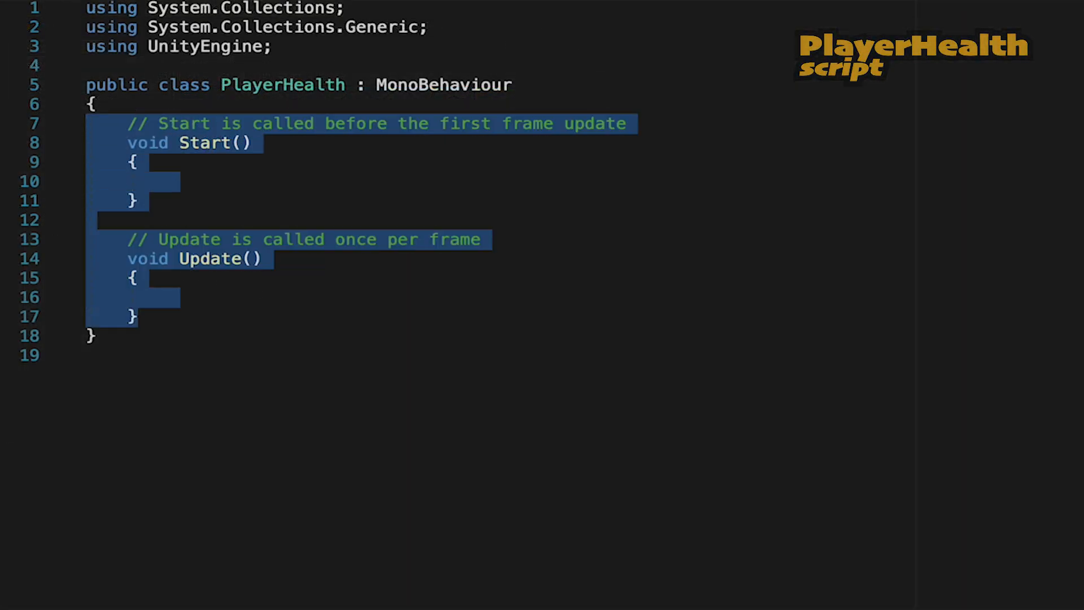
# Replace Start/Update with public int currentHealth, maxHealth and an empty ChangeHealth method
pyautogui.press('Delete')
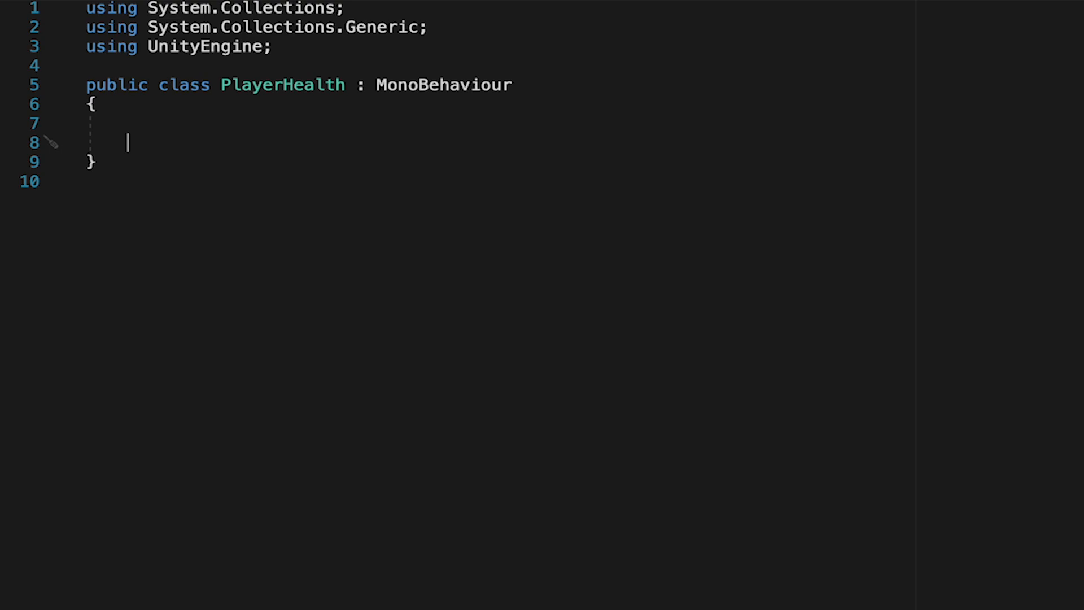
pyautogui.write('public int')
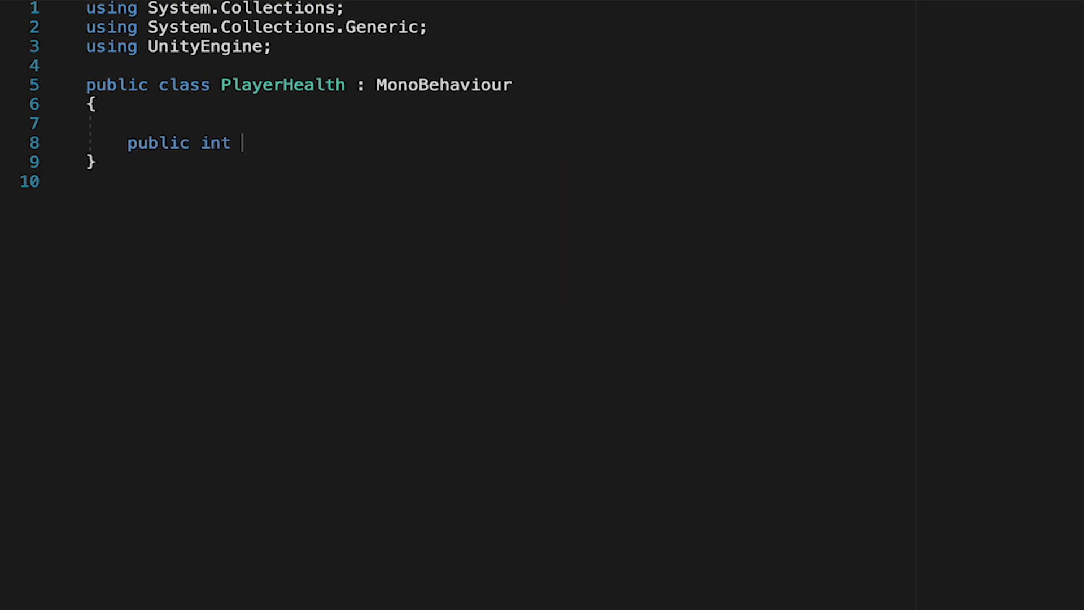
pyautogui.write('currentHealth;')
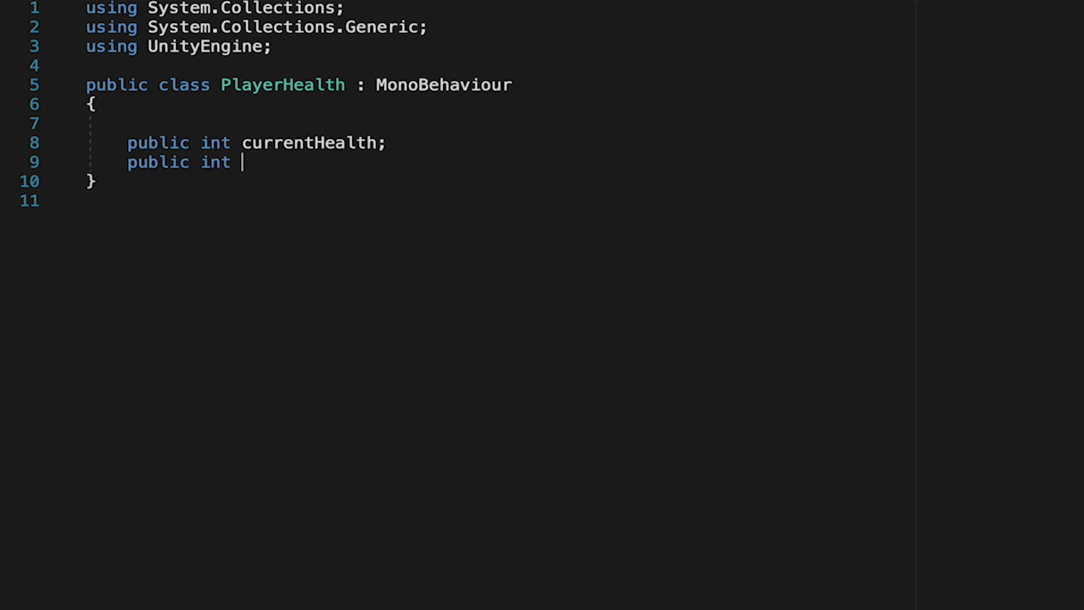
pyautogui.write('maxHealth;')
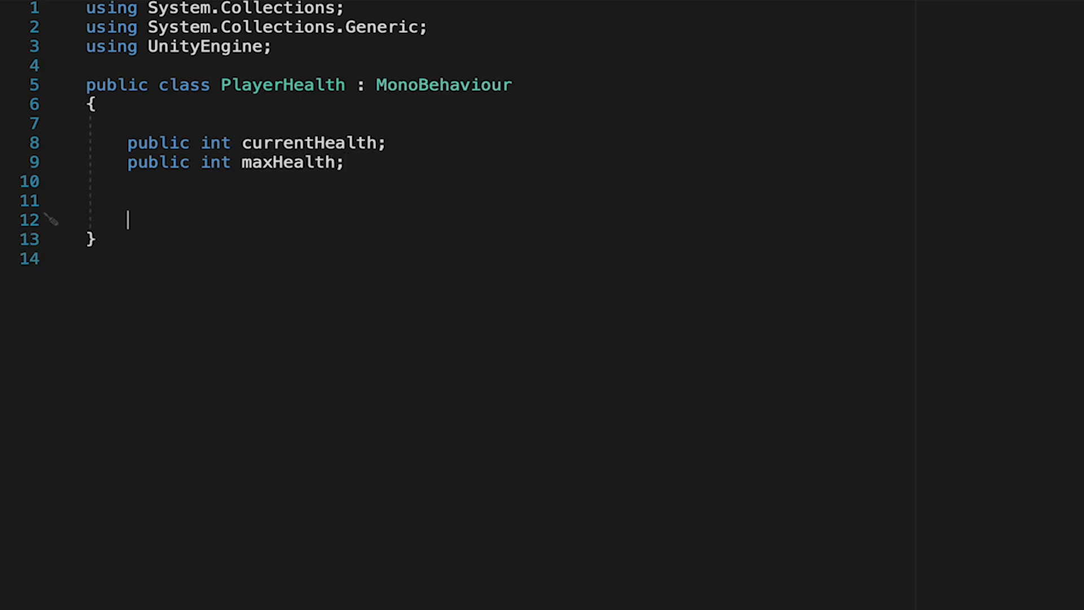
pyautogui.write('public void')
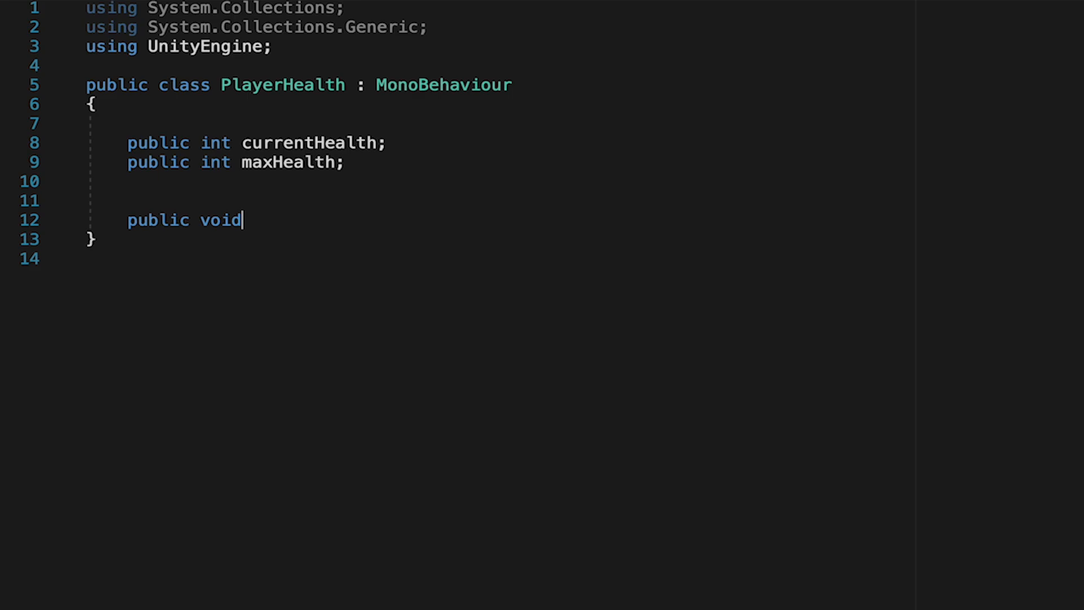
pyautogui.write('ChangeHealth(')
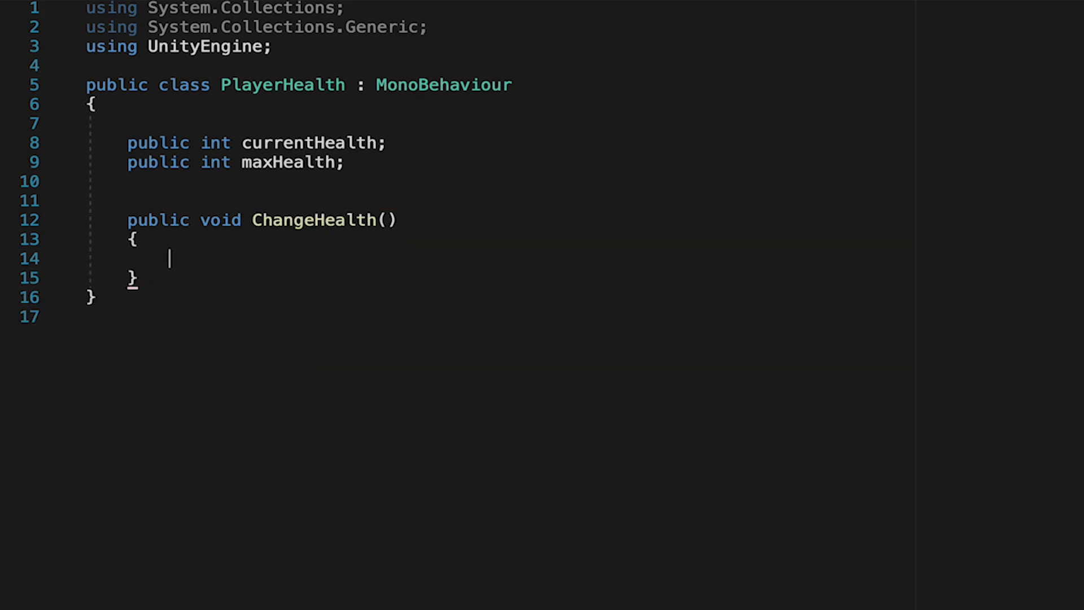
pyautogui.moveTo(402, 219)
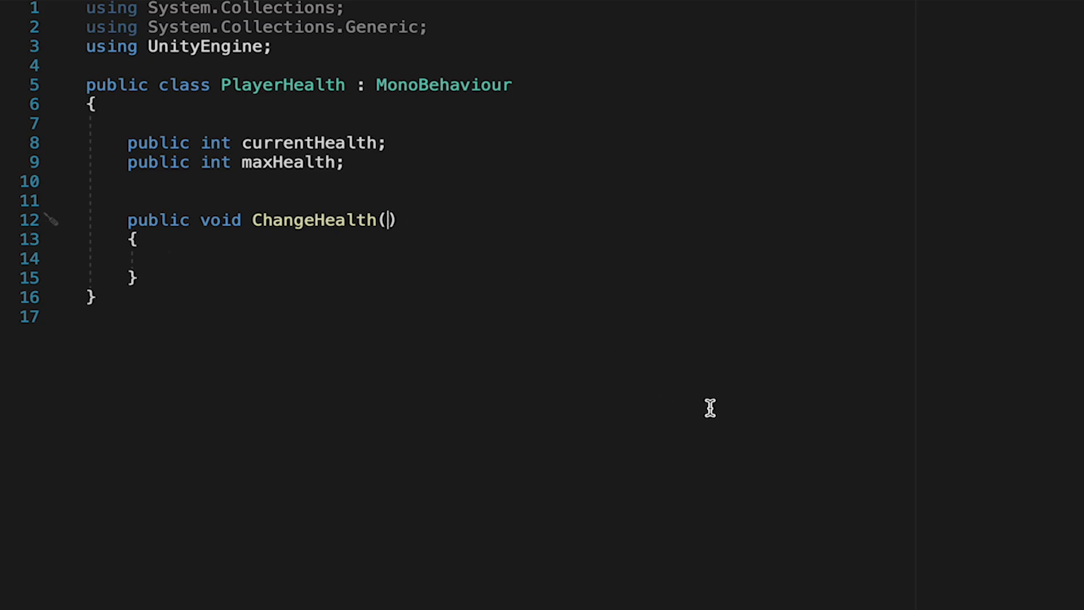
# Give ChangeHealth an int amount parameter and apply it to currentHealth
pyautogui.write('int amount')
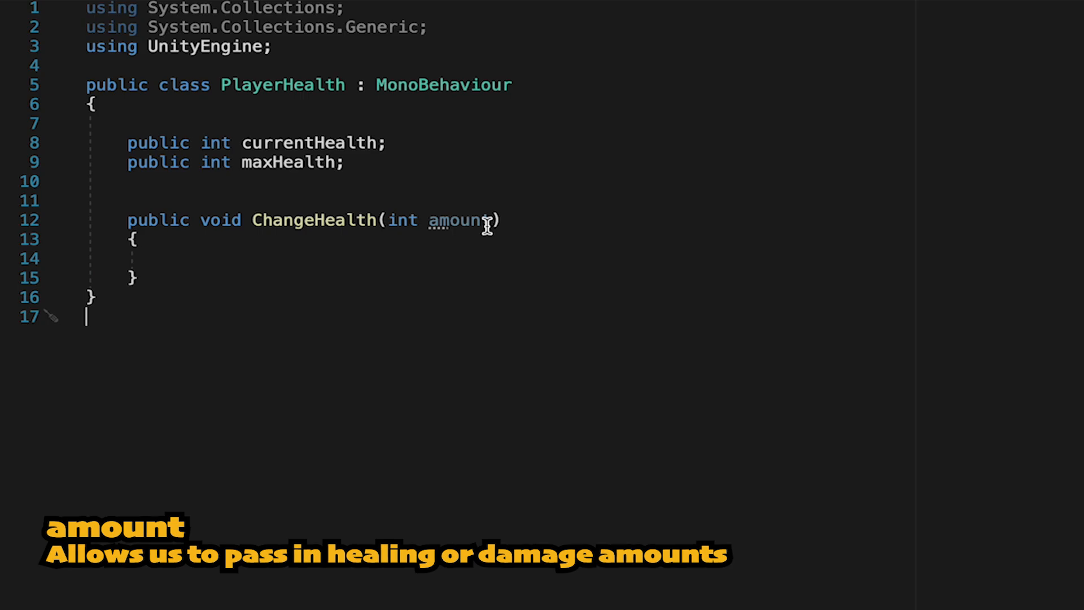
pyautogui.click(168, 258)
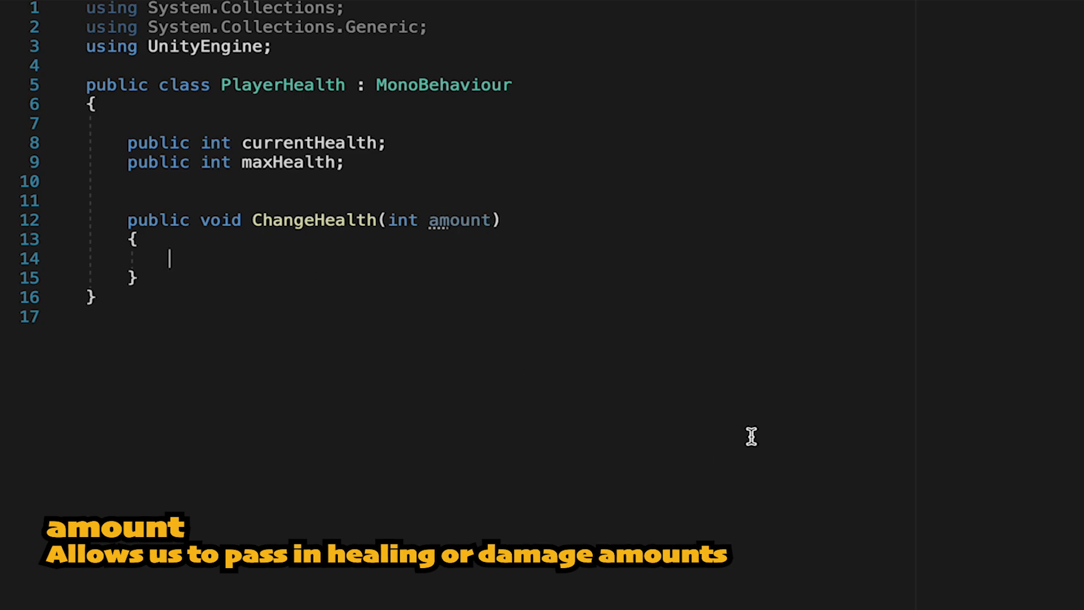
pyautogui.write('currentHealth')
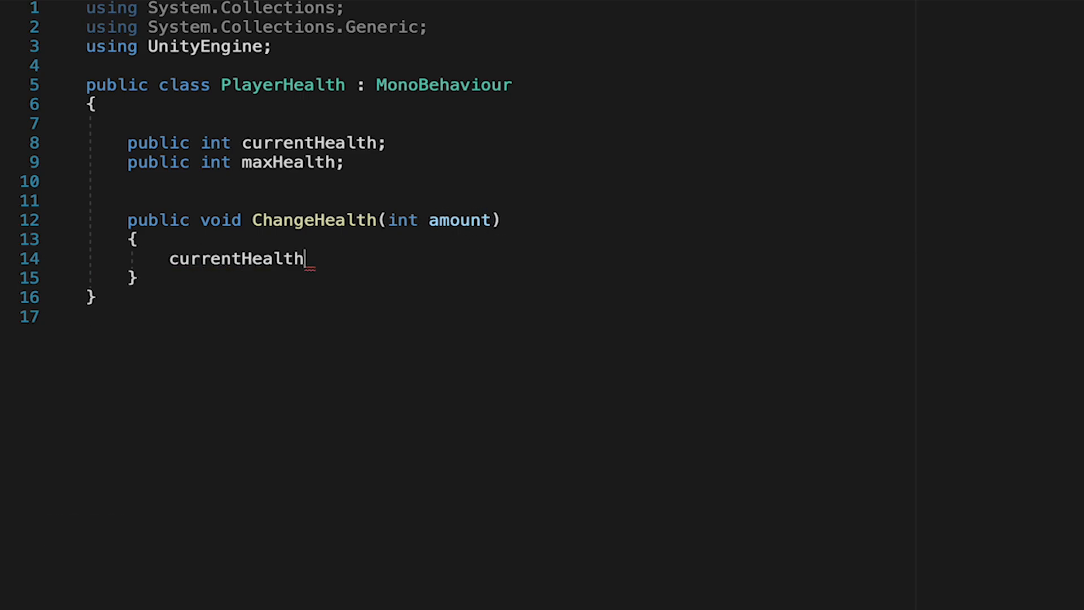
pyautogui.write('-= amount;')
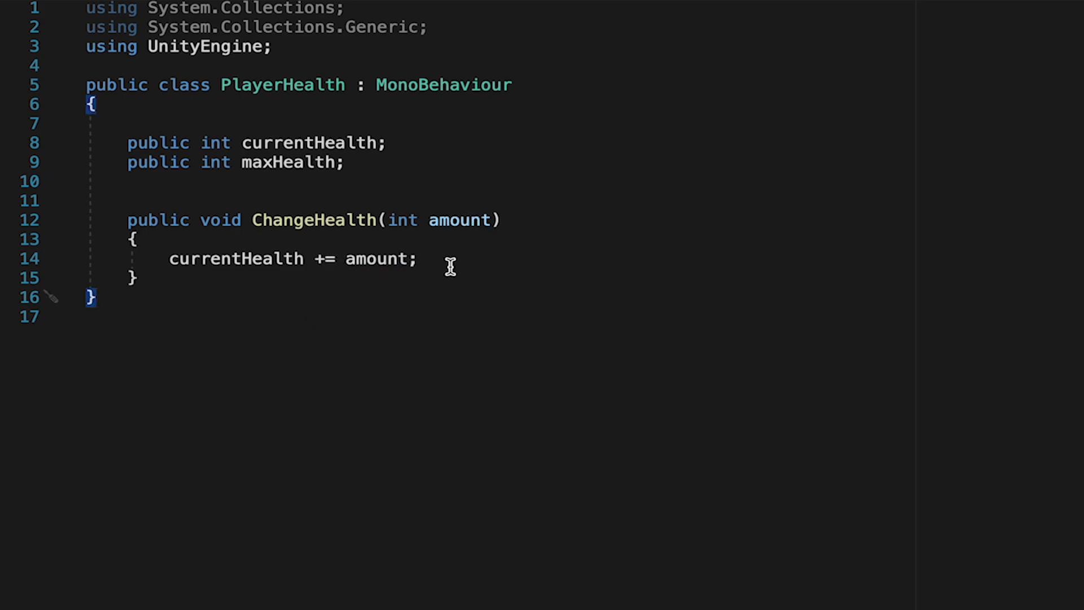
pyautogui.moveTo(488, 292)
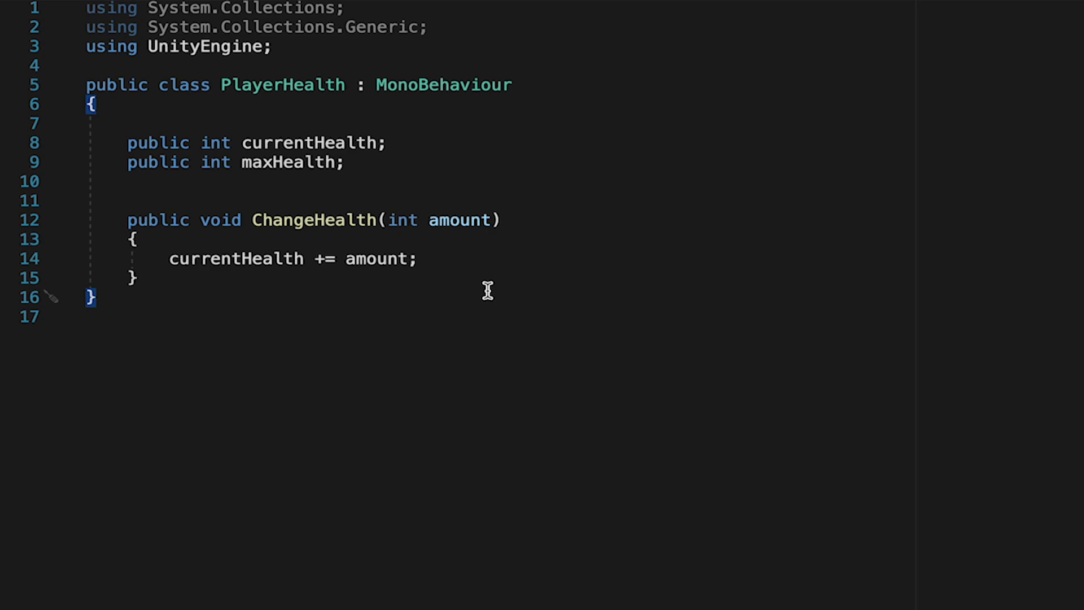
pyautogui.moveTo(449, 266)
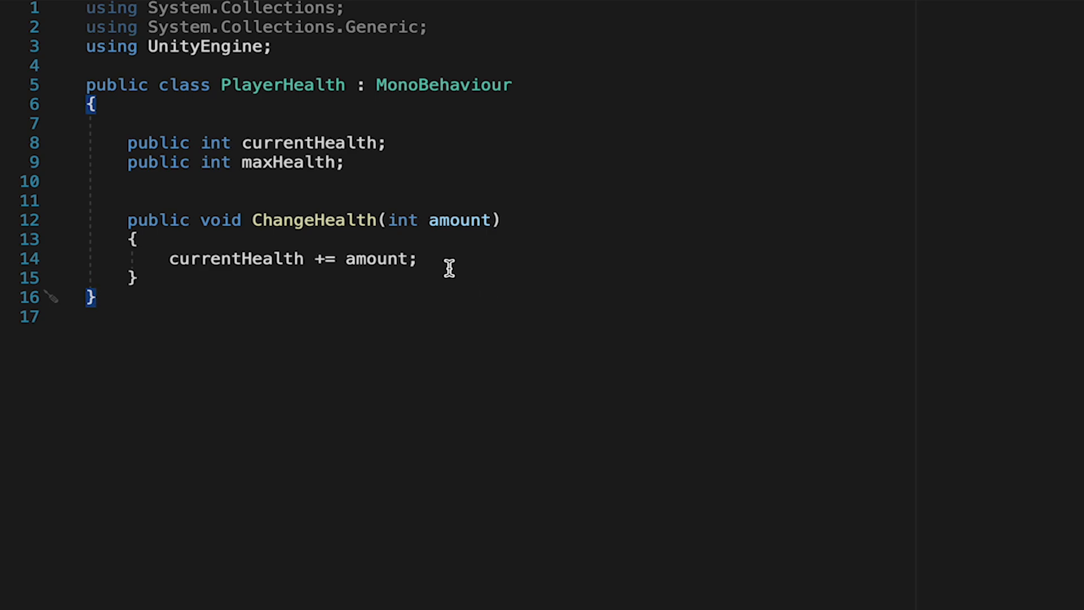
# Deactivate the gameObject with SetActive(false) when currentHealth <= 0
pyautogui.click(420, 259)
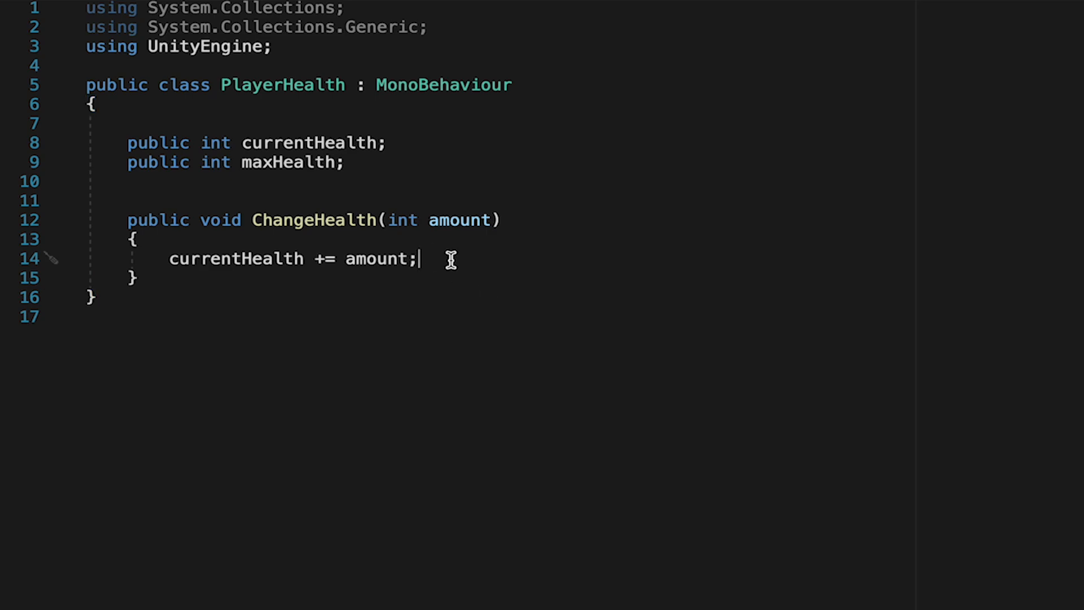
pyautogui.press('Enter')
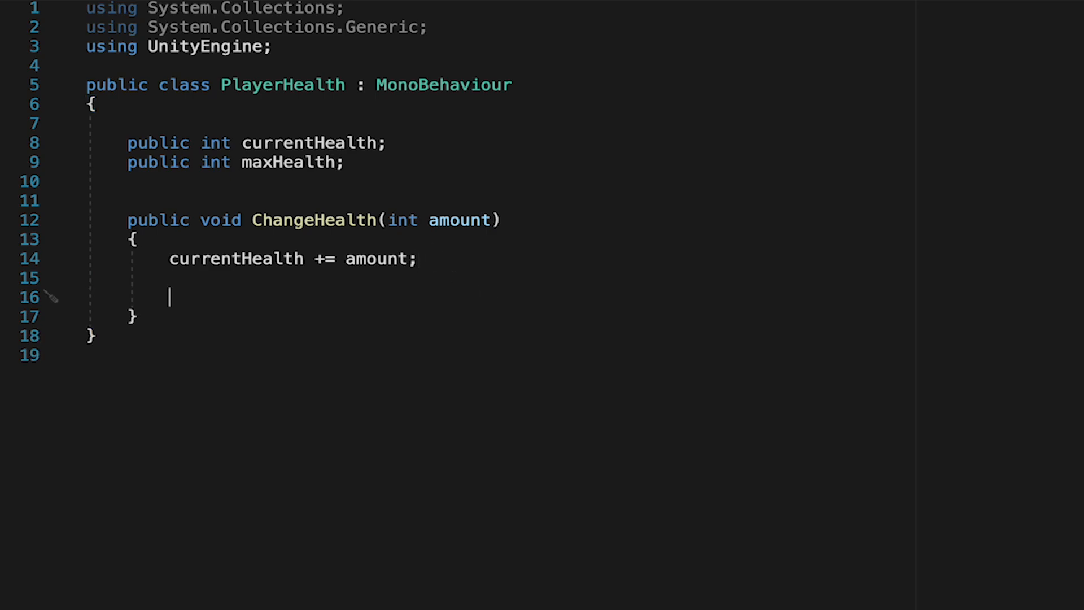
pyautogui.write('if(currentHealth <')
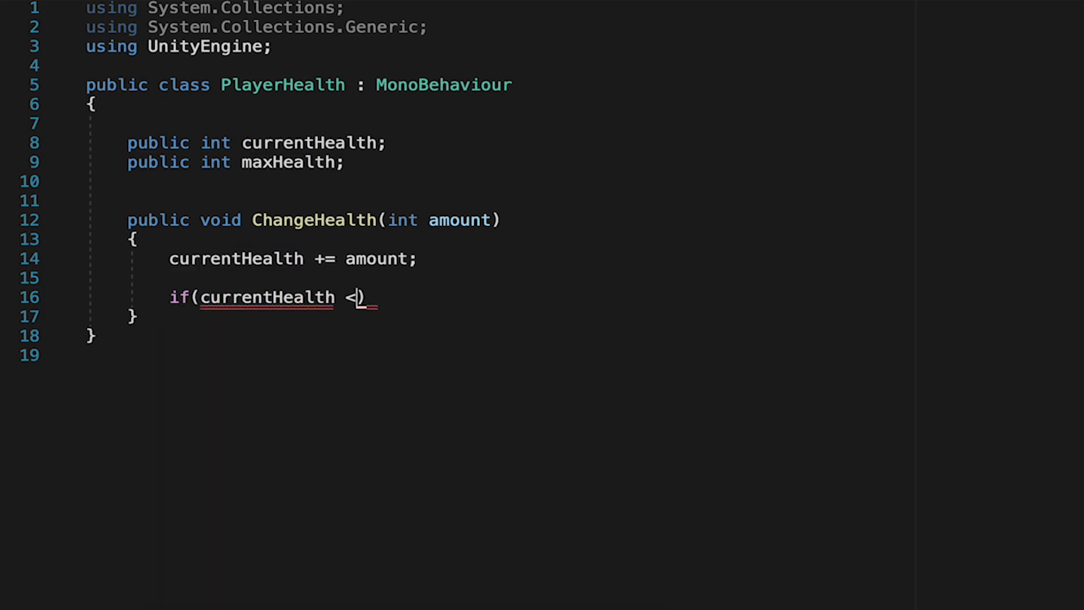
pyautogui.write('= 0)')
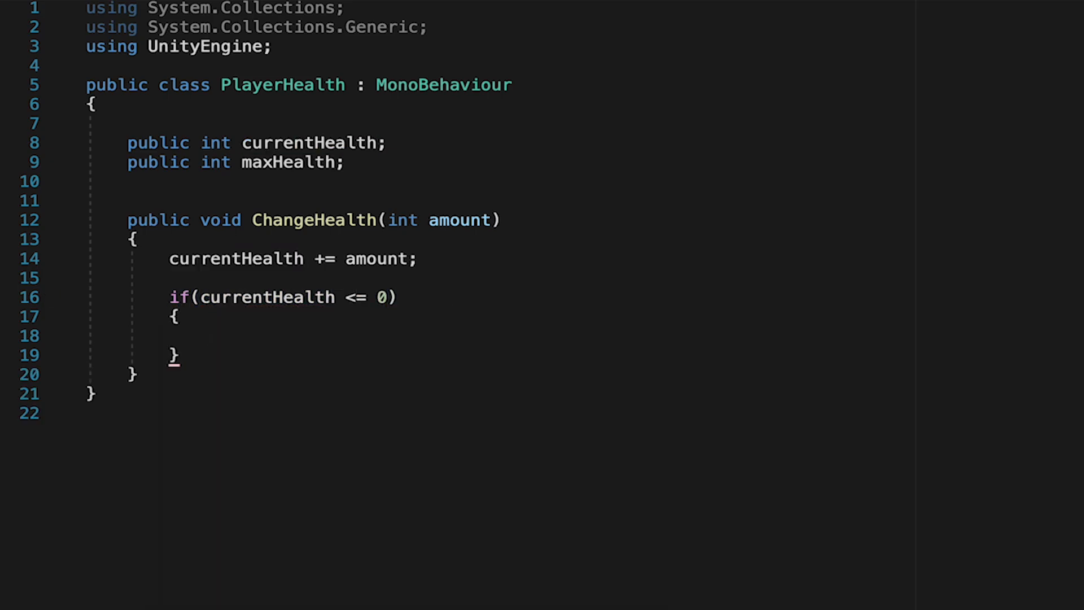
pyautogui.write('gameObject')
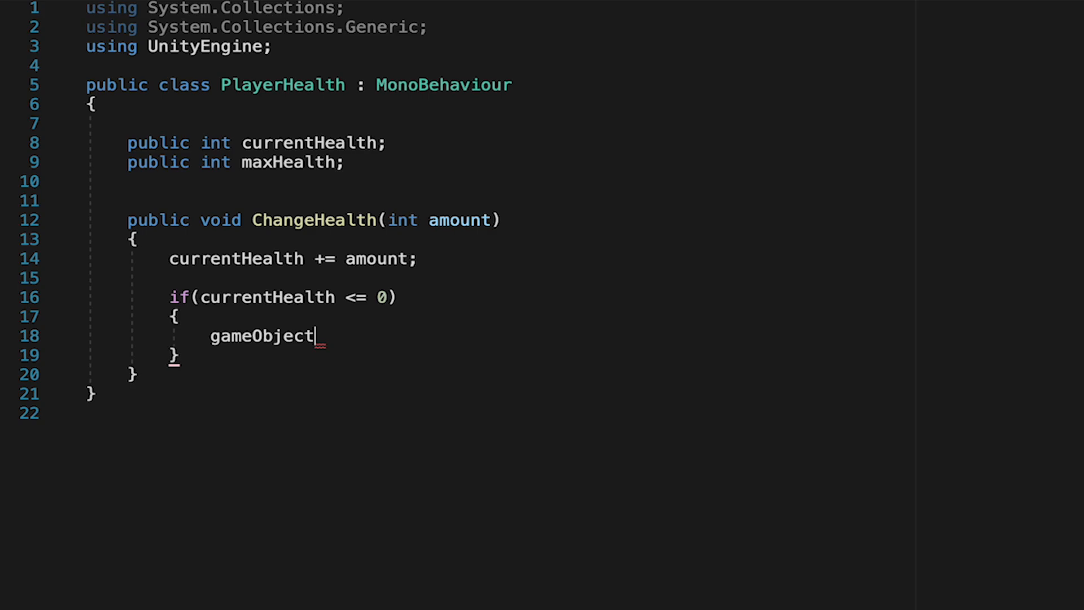
pyautogui.moveTo(650, 342)
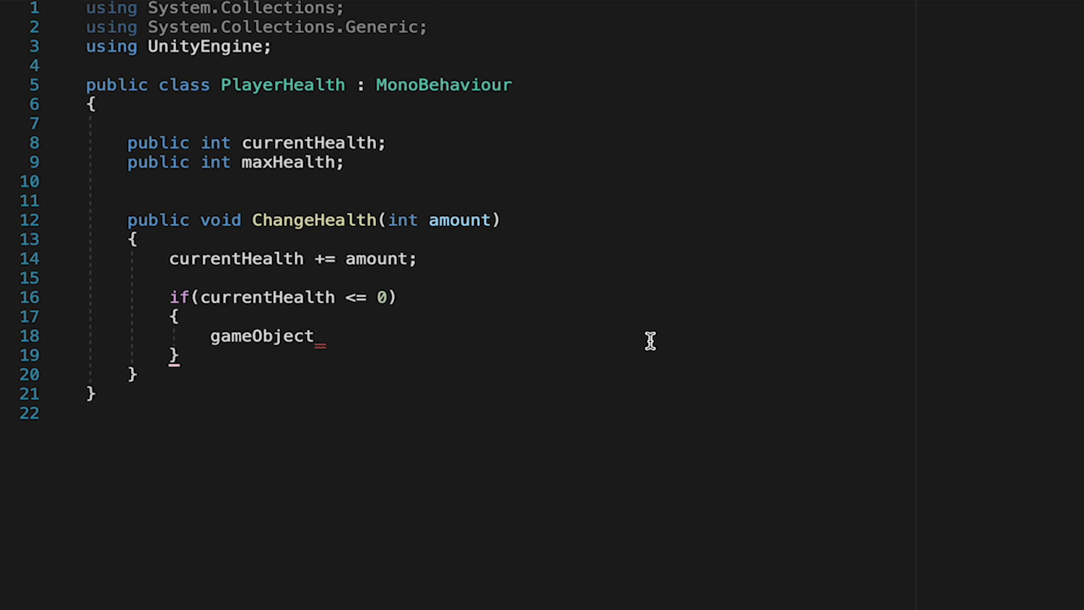
pyautogui.write('.SetActive(false)')
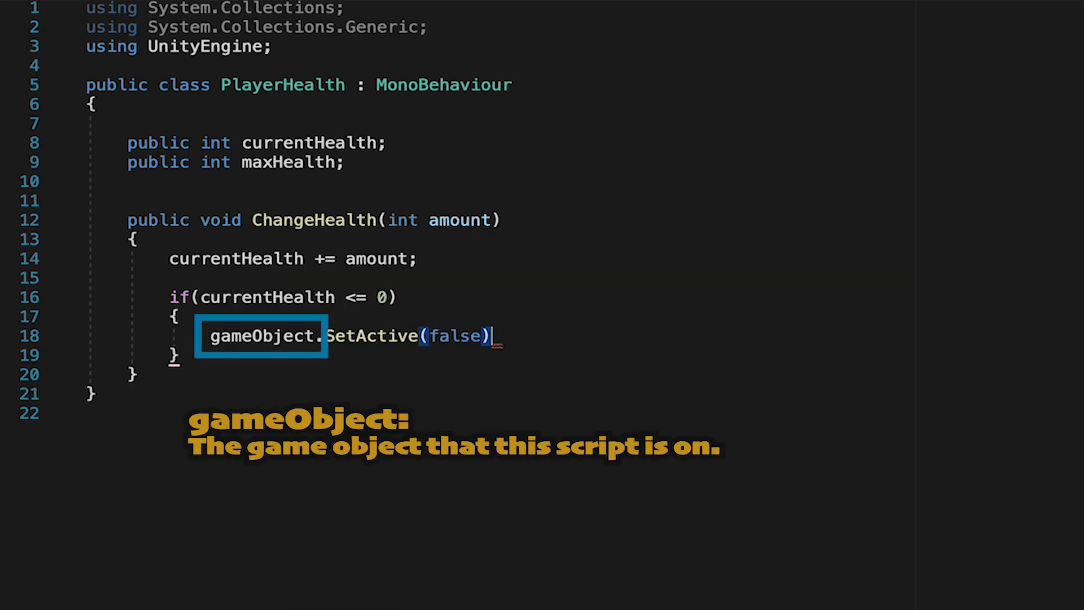
pyautogui.write(';')
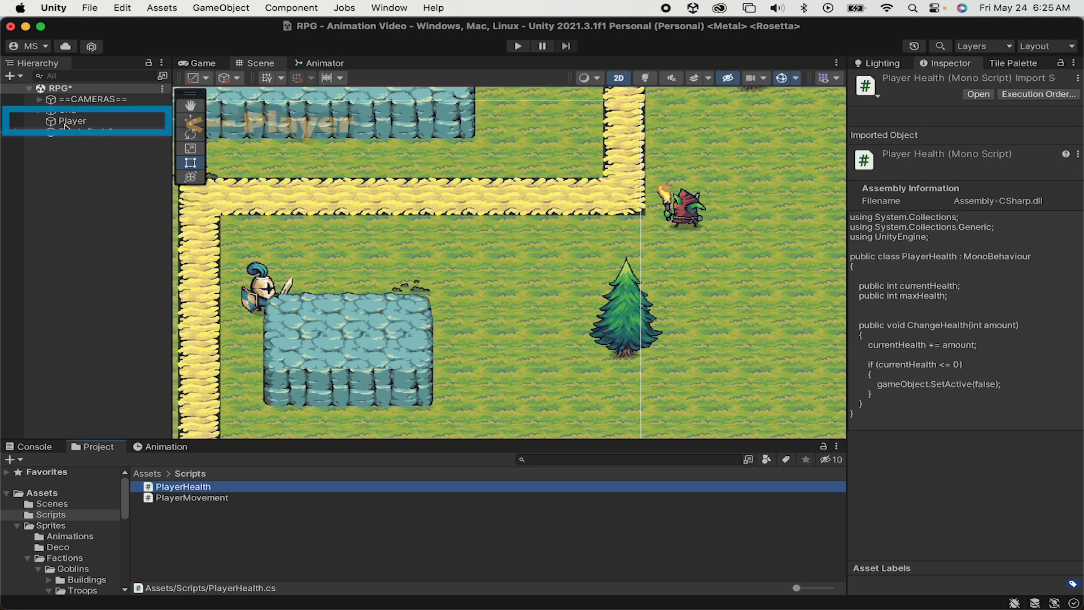
# Set the Player's Player Health component Current Health to 3
pyautogui.click(72, 120)
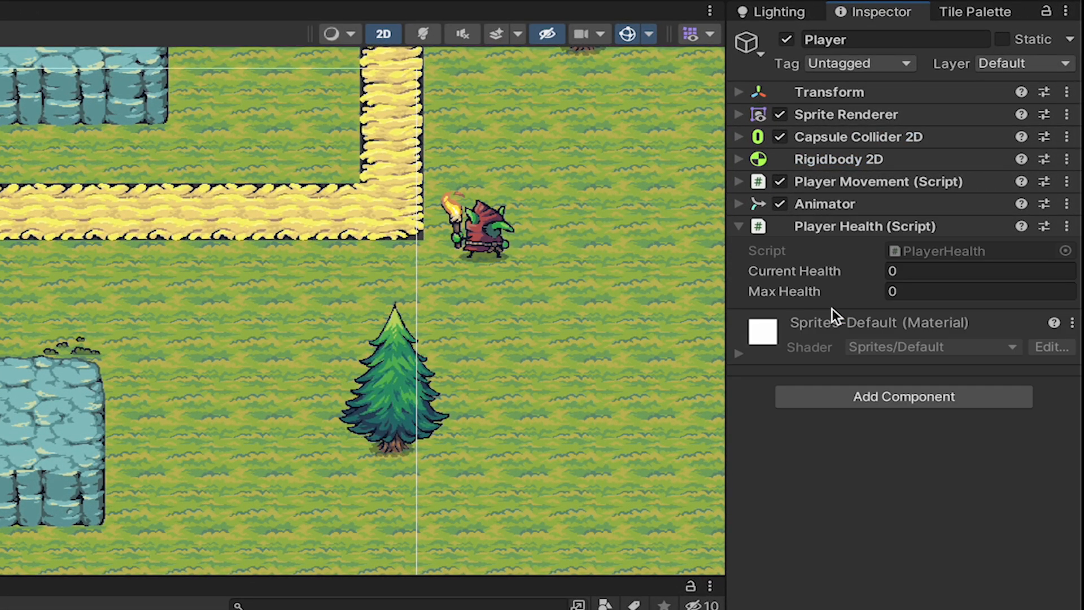
pyautogui.write('3')
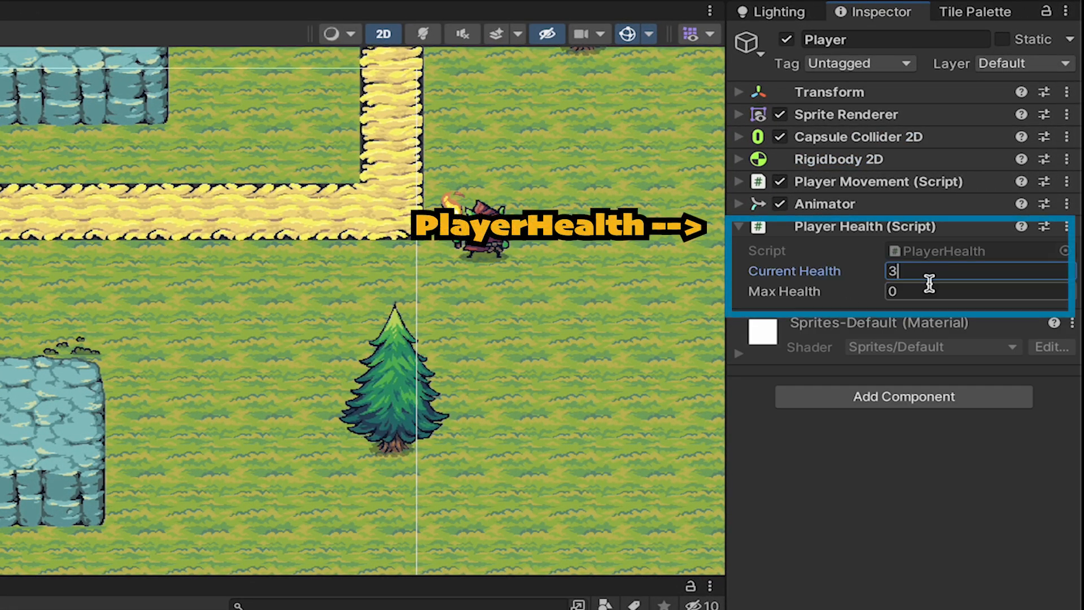
pyautogui.write('3')
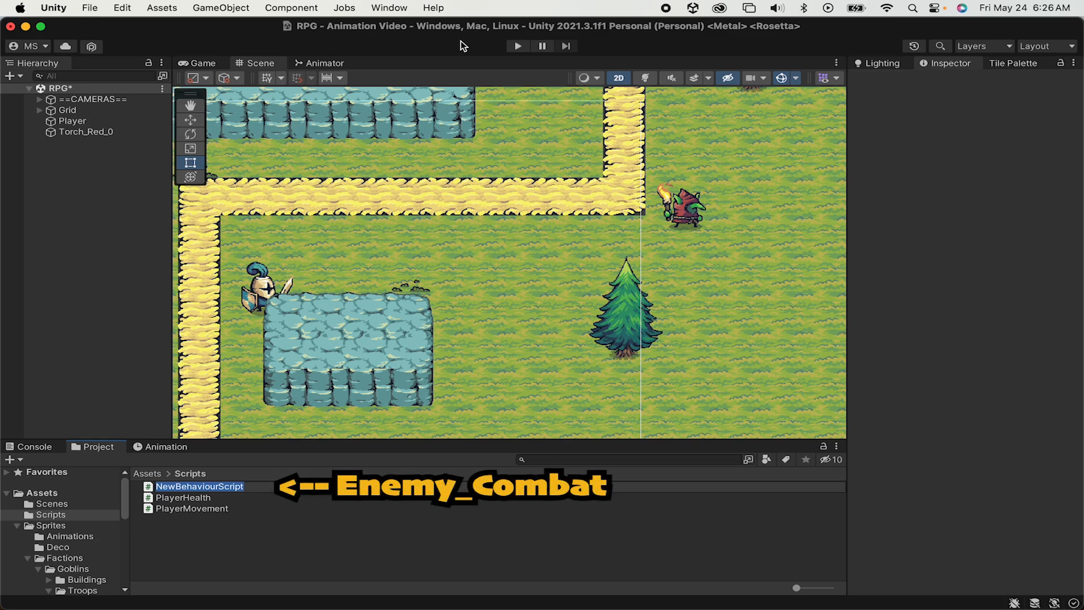
# Name the new script Enemy_Combat and open it in the code editor
pyautogui.write('Enemy')
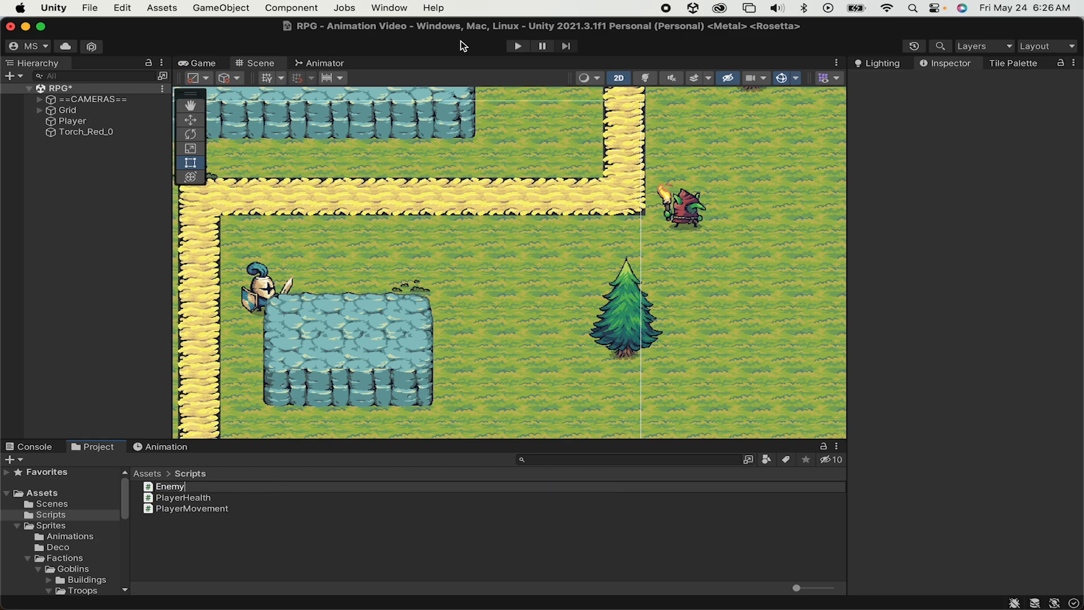
pyautogui.write('_Combat')
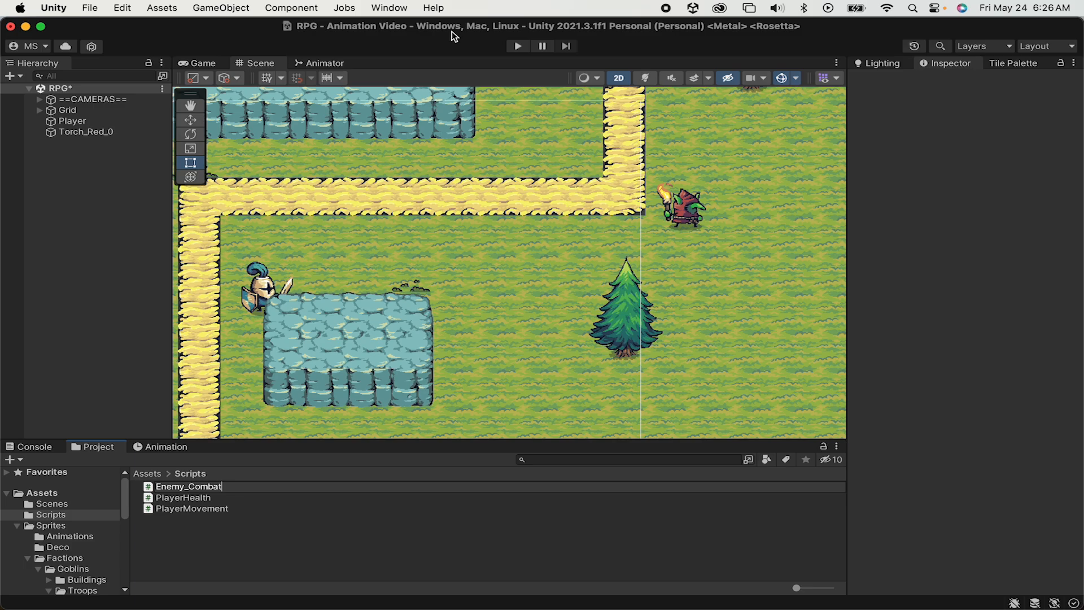
pyautogui.doubleClick(176, 485)
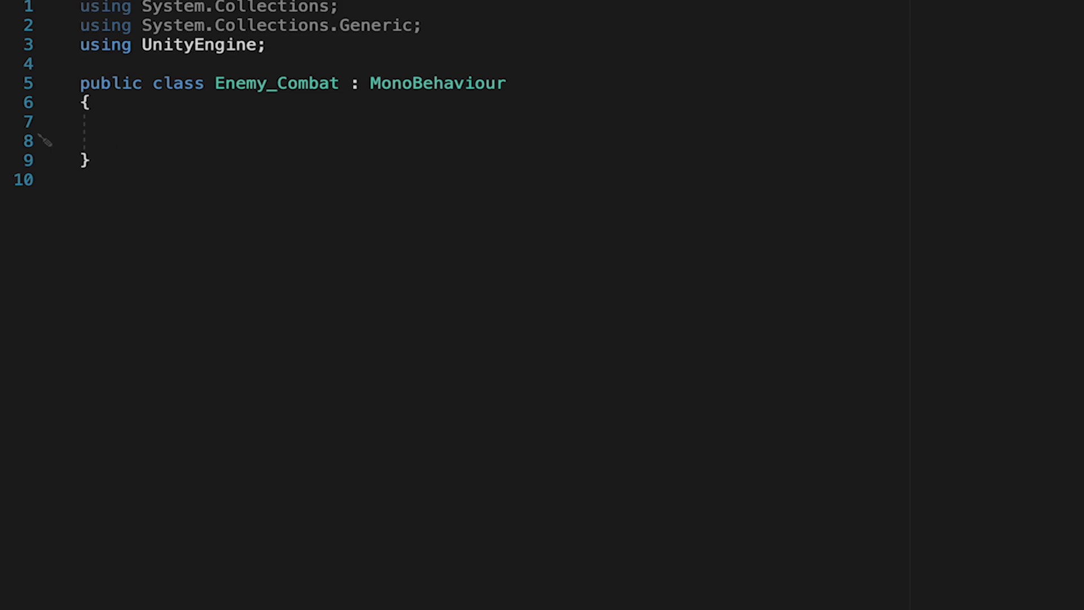
# Write OnCollisionEnter2D calling collision.gameObject.GetComponent<PlayerHealth>().ChangeHealth(-1)
pyautogui.click(120, 140)
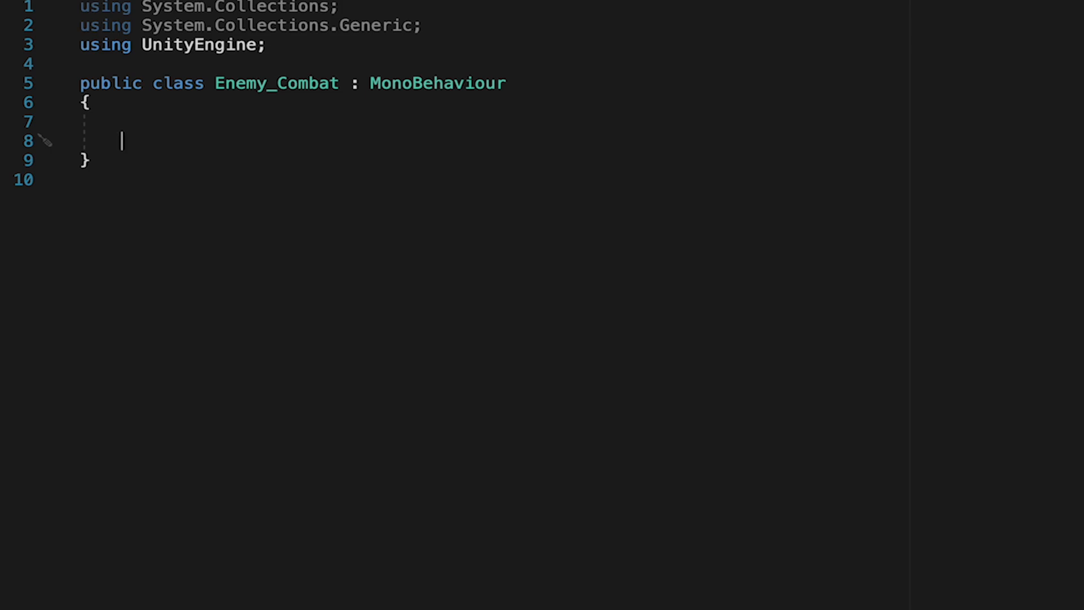
pyautogui.write('OnCollisionEnter2D(Collision2D collision')
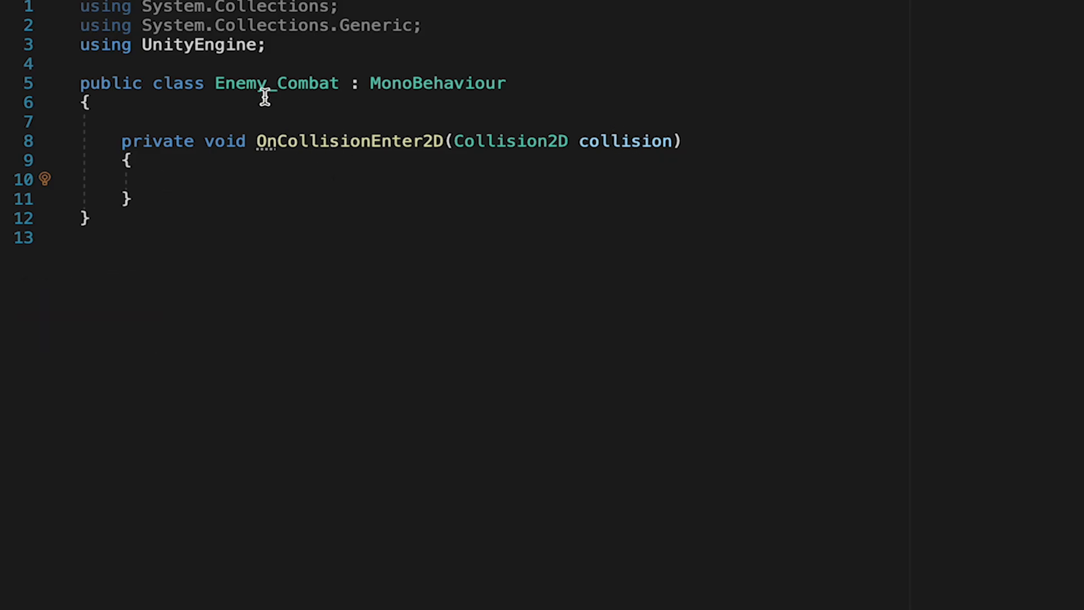
pyautogui.write('collision.gameObject')
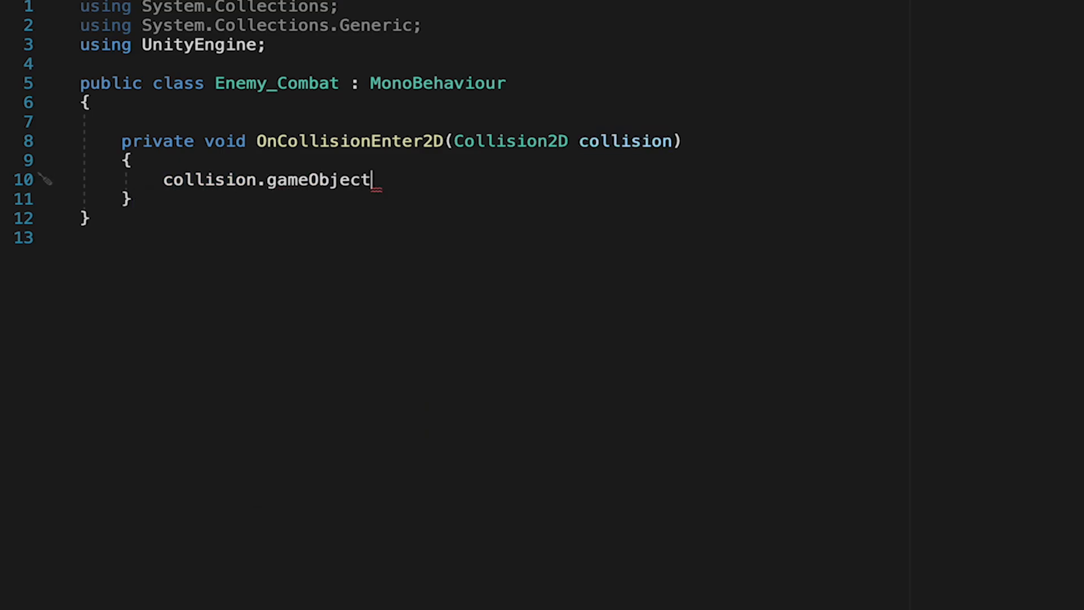
pyautogui.write('.GetComponent<PlayerHealth>(')
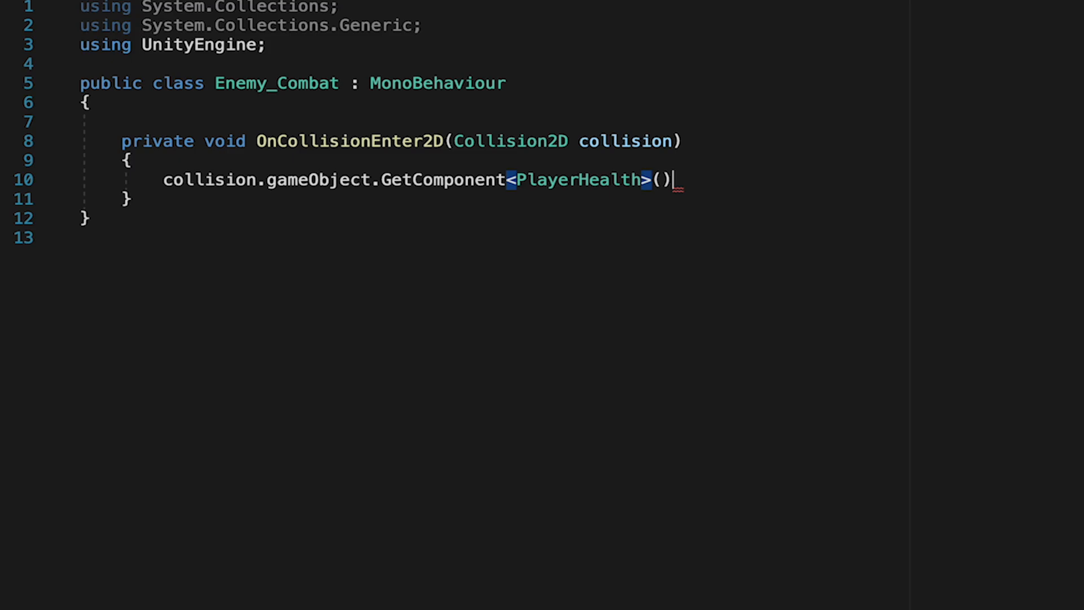
pyautogui.write('.ChangeHealth')
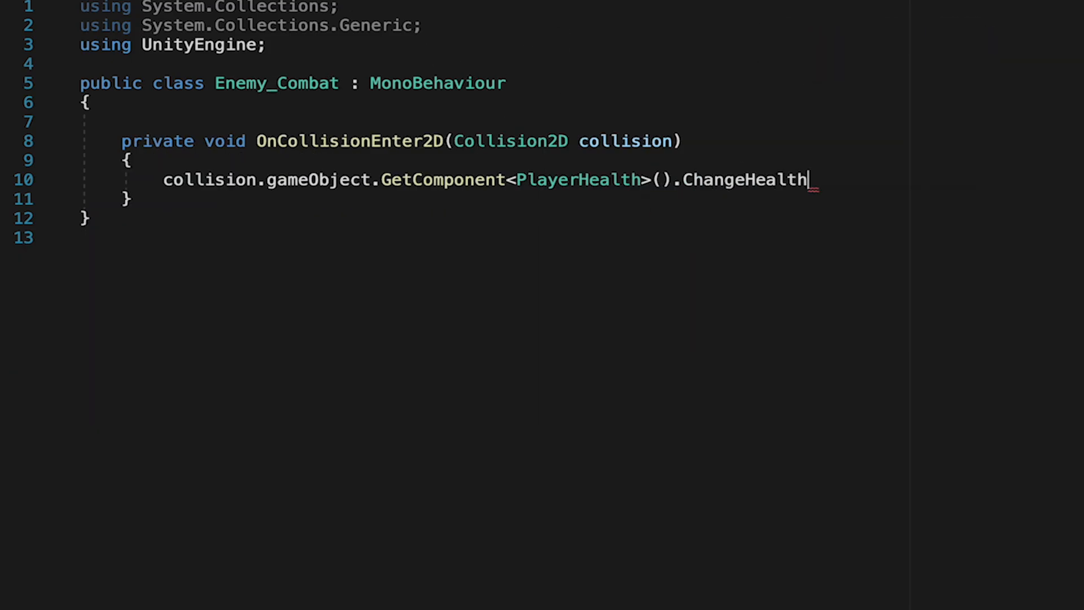
pyautogui.write('(-1)')
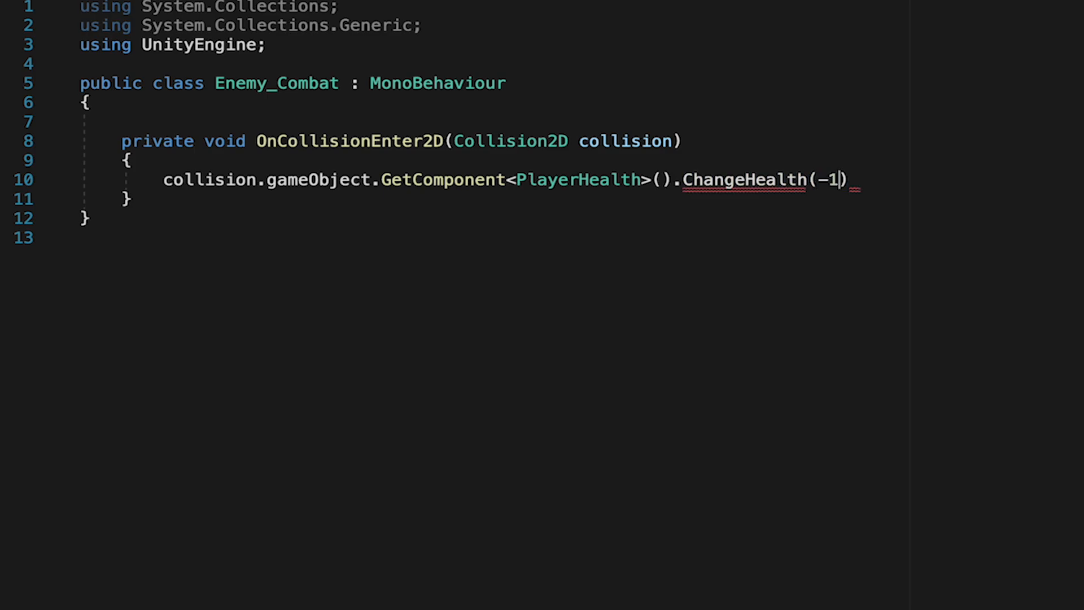
pyautogui.write(';')
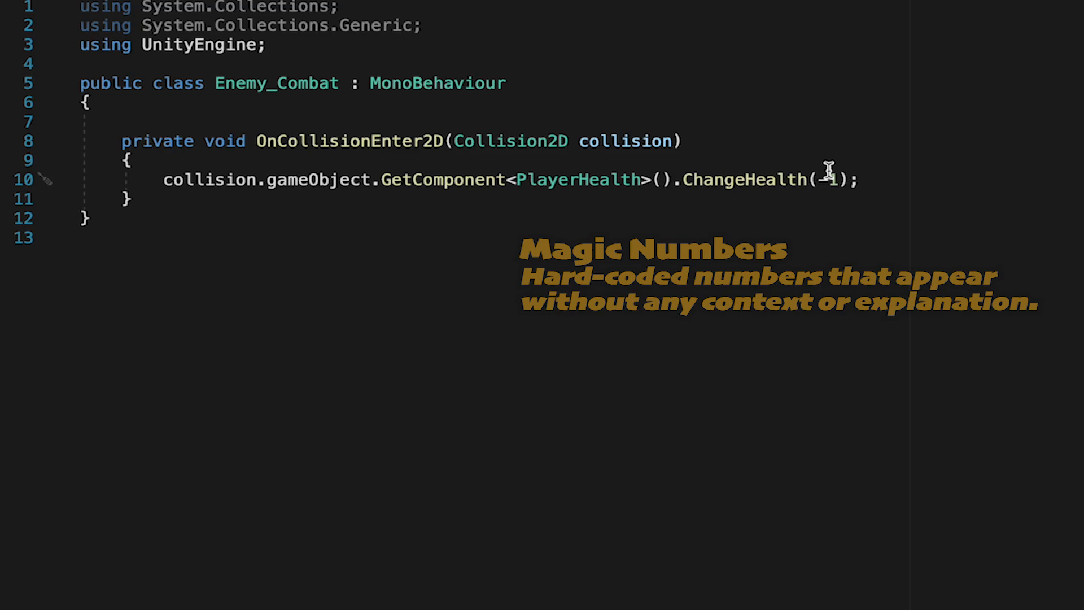
pyautogui.moveTo(832, 178)
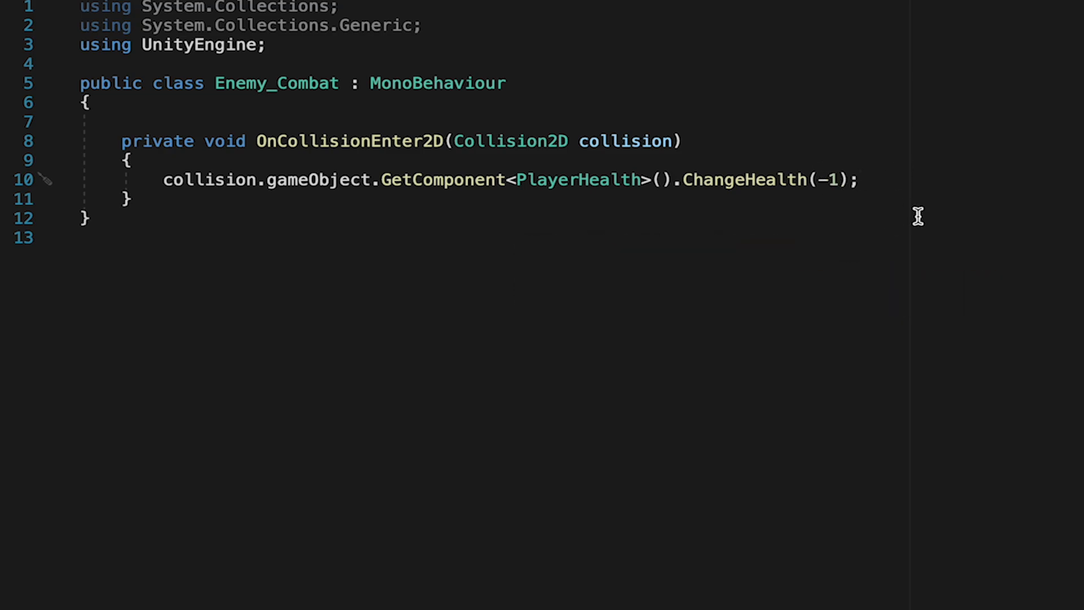
pyautogui.press('Enter')
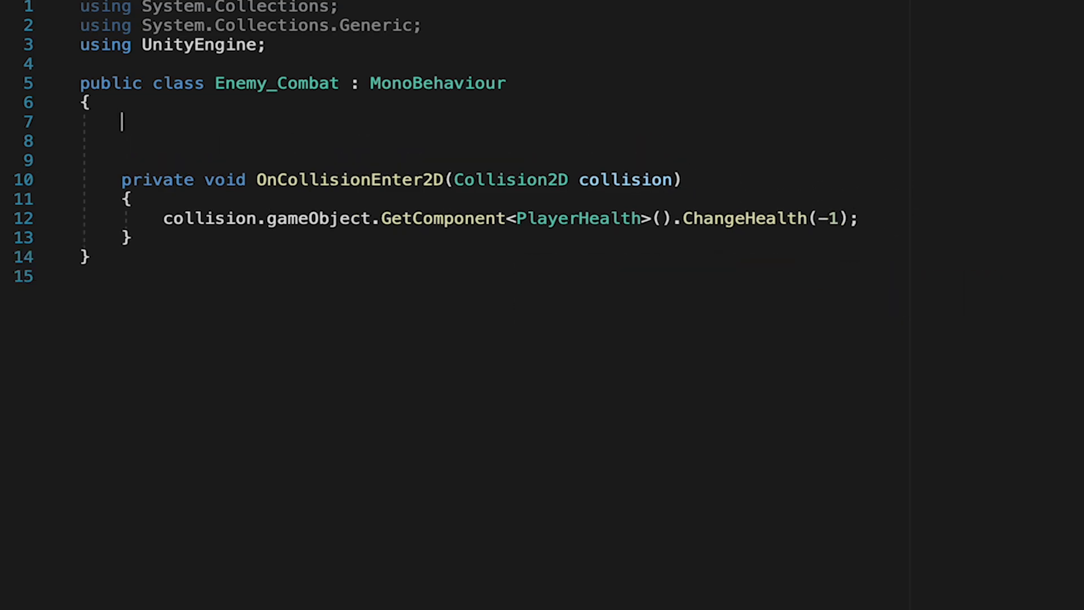
# Declare public int damage = 1 and pass -damage to ChangeHealth instead of -1
pyautogui.write('p')
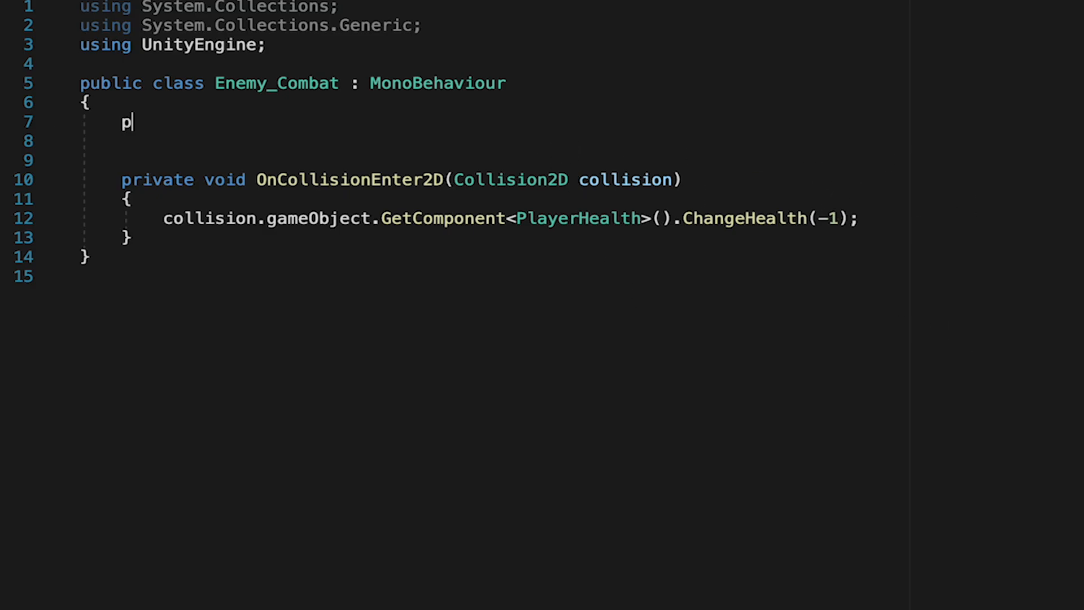
pyautogui.write('ublic int da')
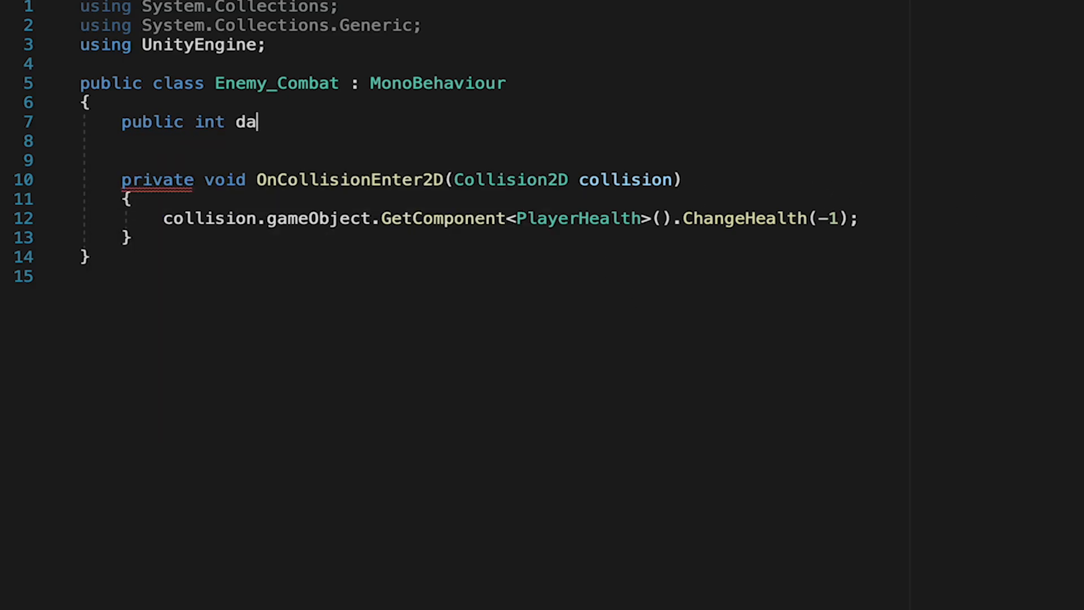
pyautogui.write('mage = 1;')
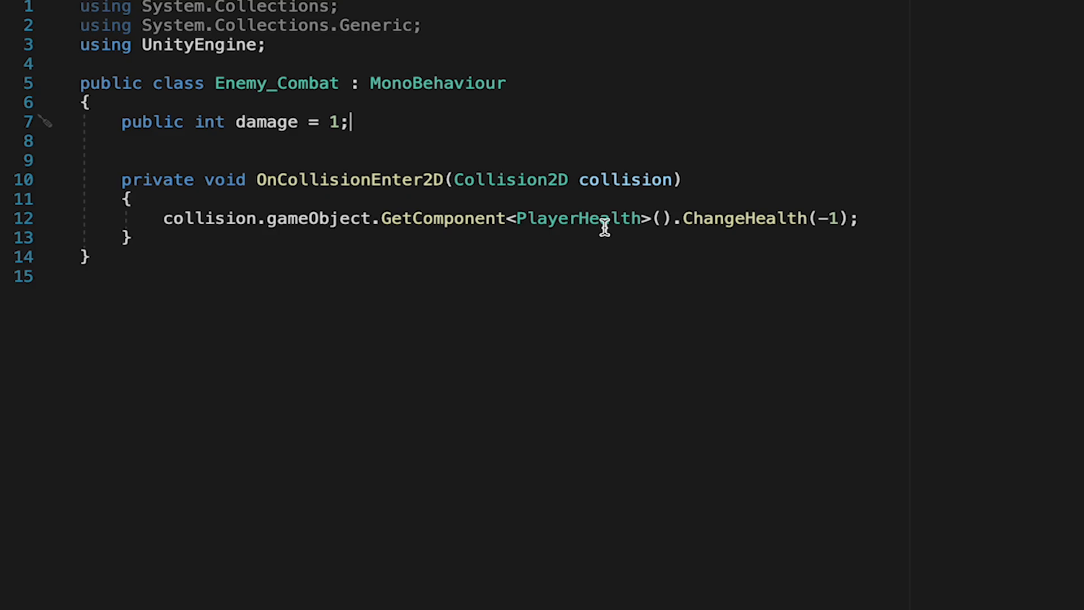
pyautogui.moveTo(974, 481)
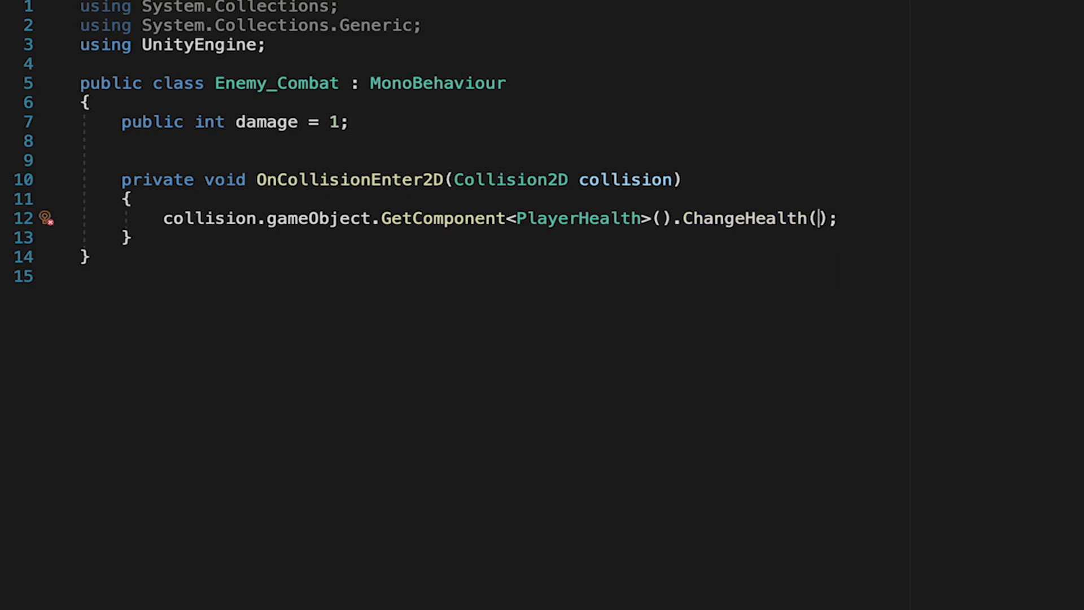
pyautogui.write('damage')
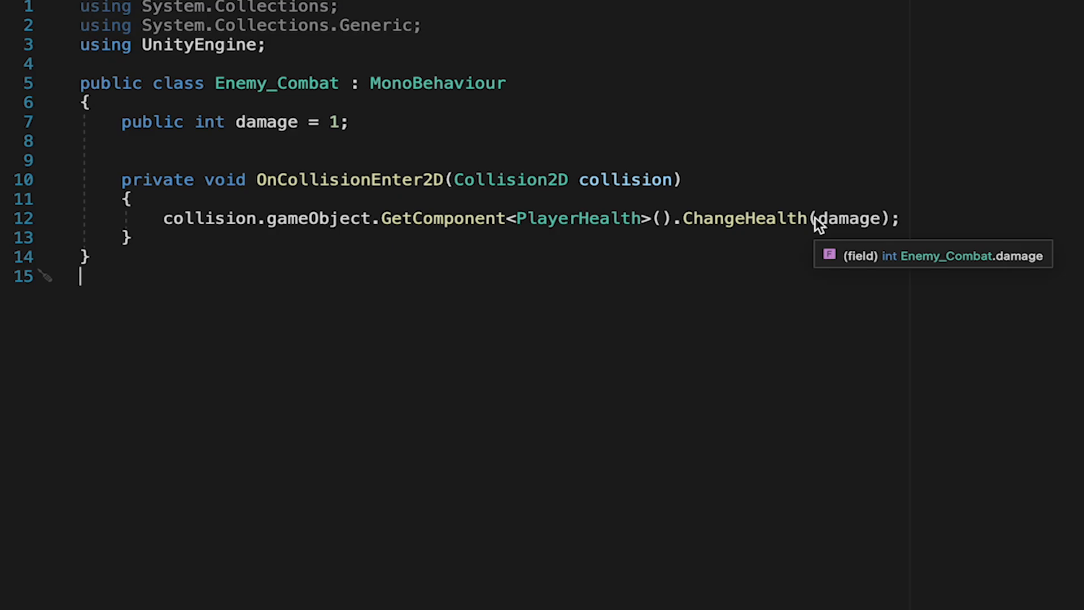
pyautogui.write('-')
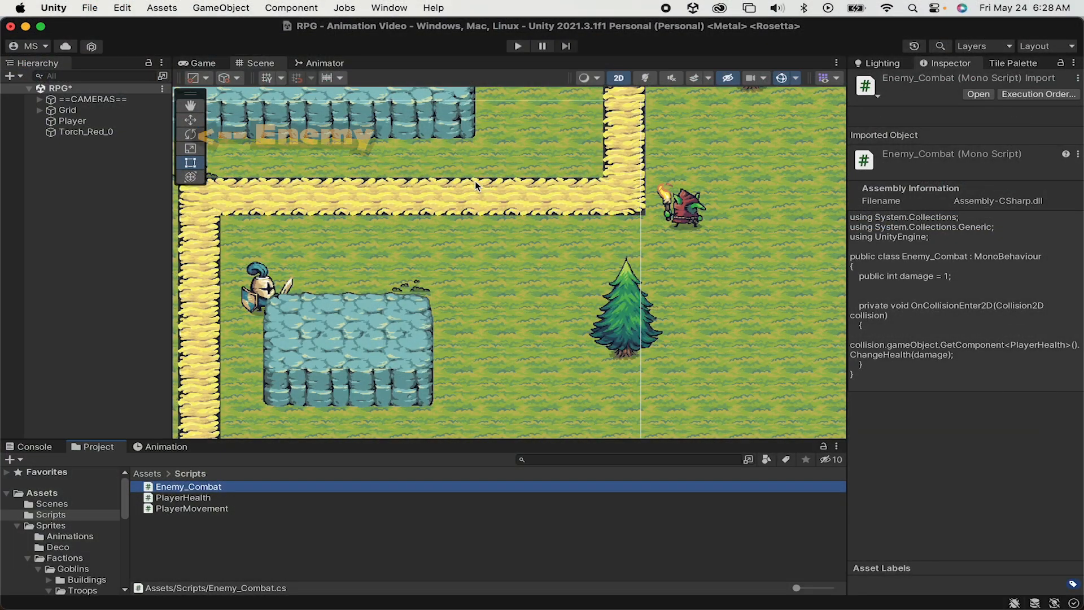
# Rename the torch goblin Torch_Red_0 to Enemy_Torch and start adding a script component to it
pyautogui.click(85, 131)
pyautogui.write('Enemy_Tor')
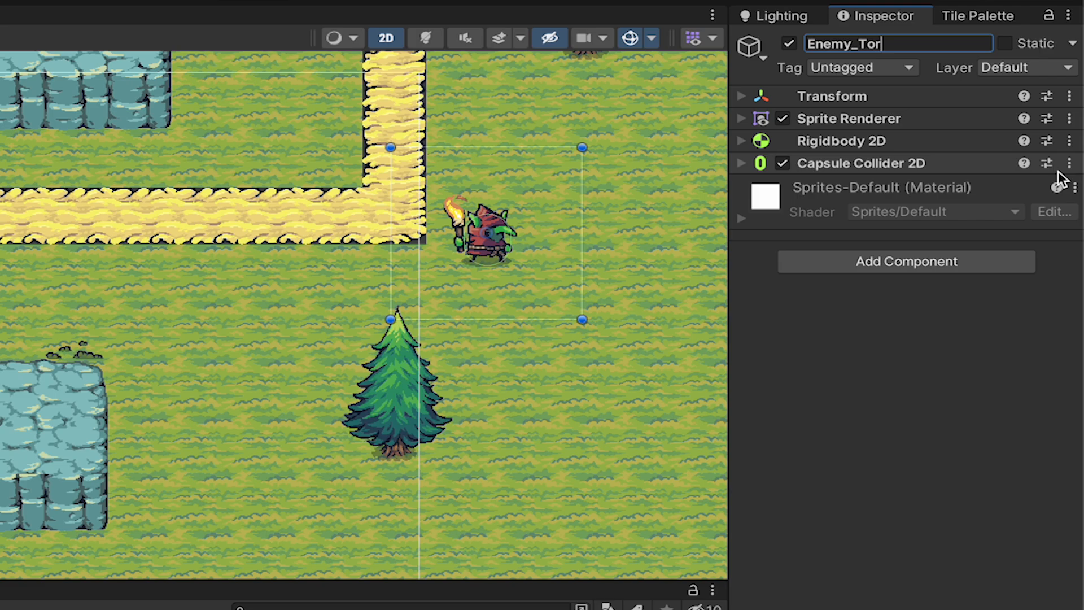
pyautogui.click(905, 262)
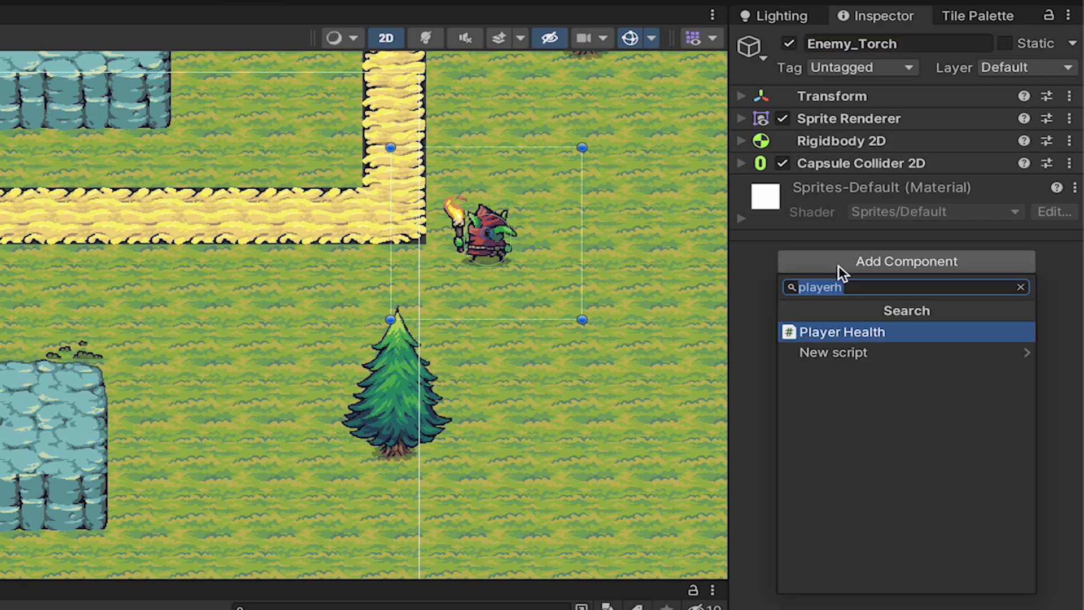